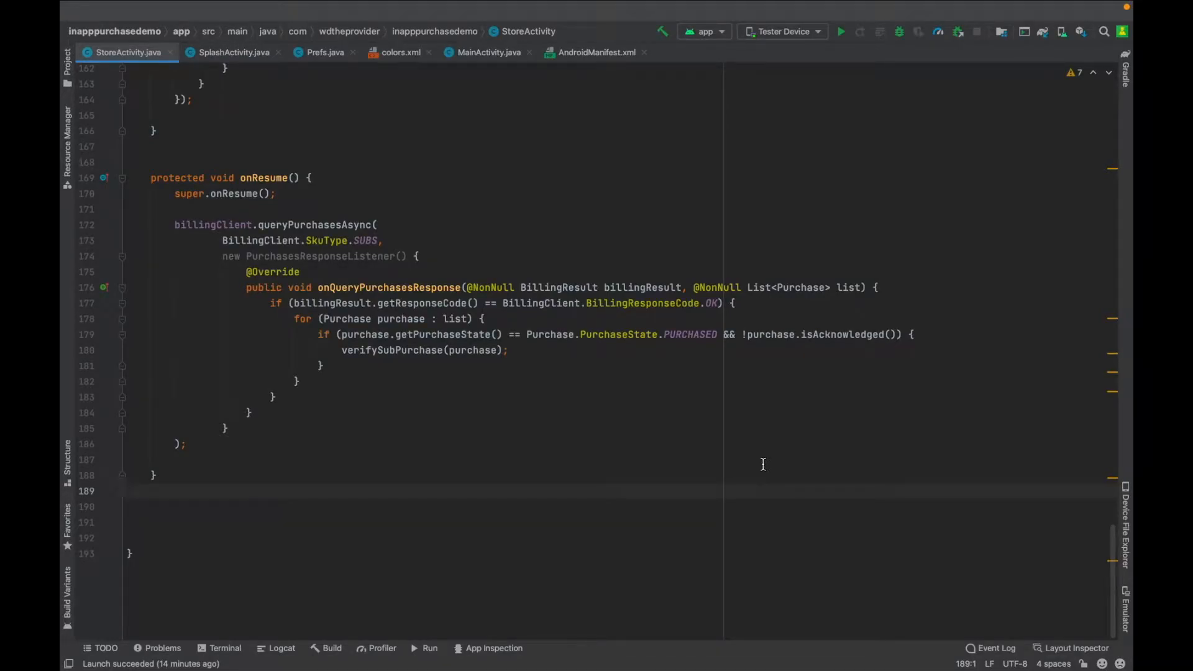
pyautogui.moveTo(644, 409)
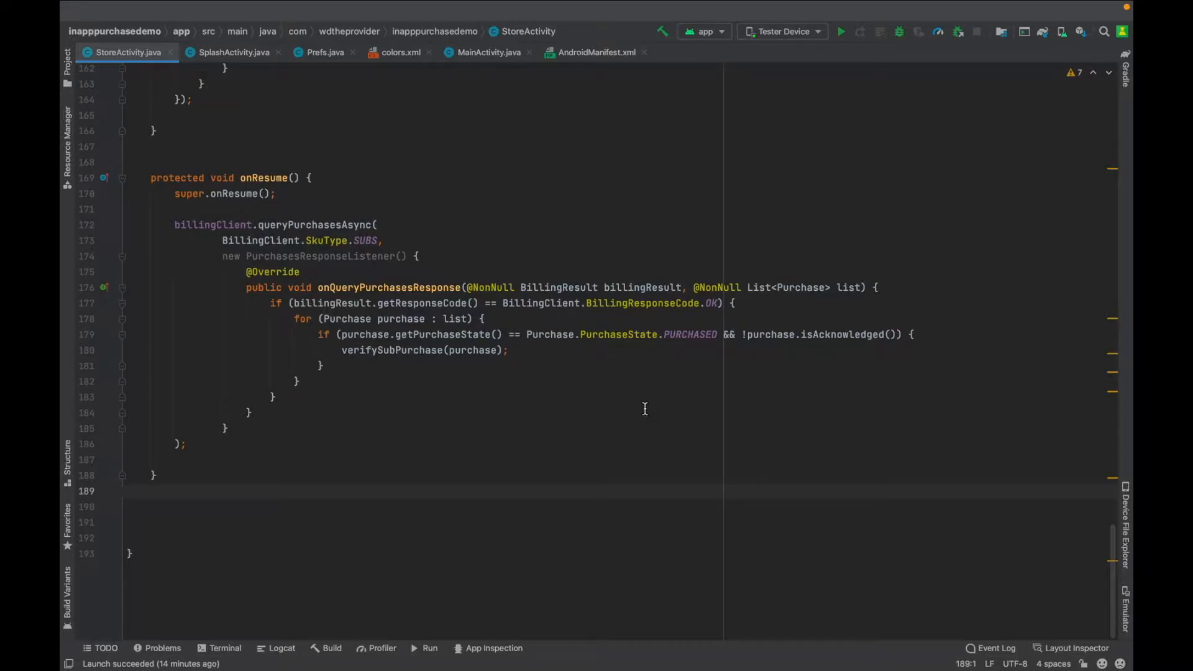
pyautogui.moveTo(665, 508)
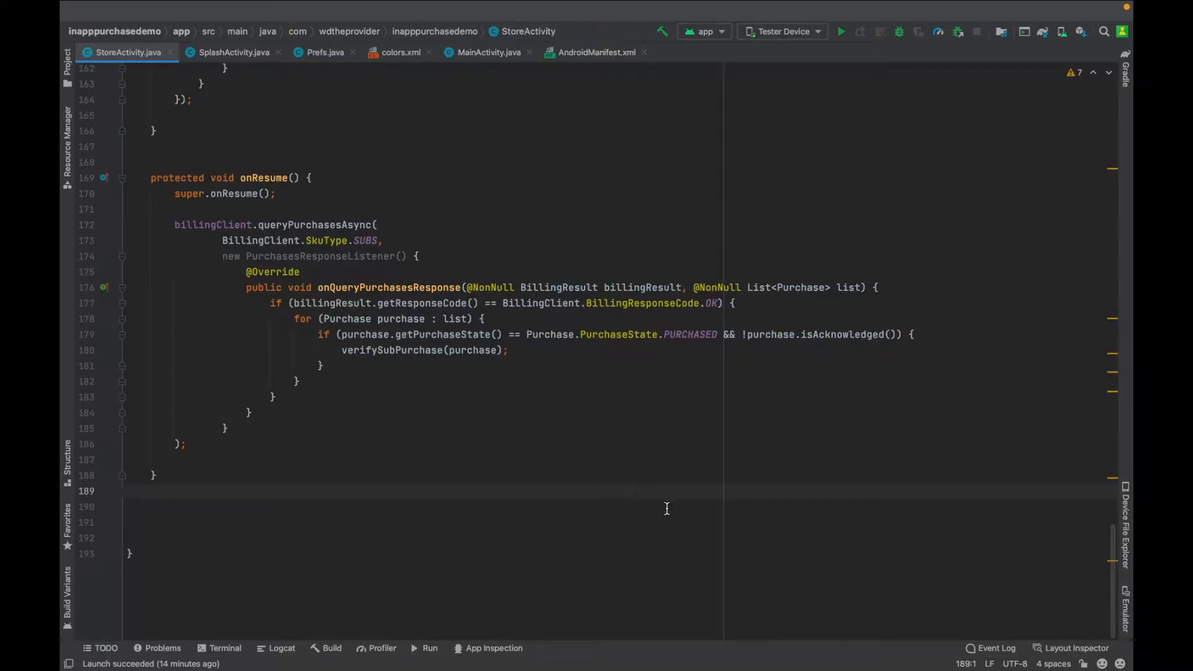
# Step: Bring up the emulator and launch the inapppurchasedemo app from the home screen
pyautogui.click(292, 649)
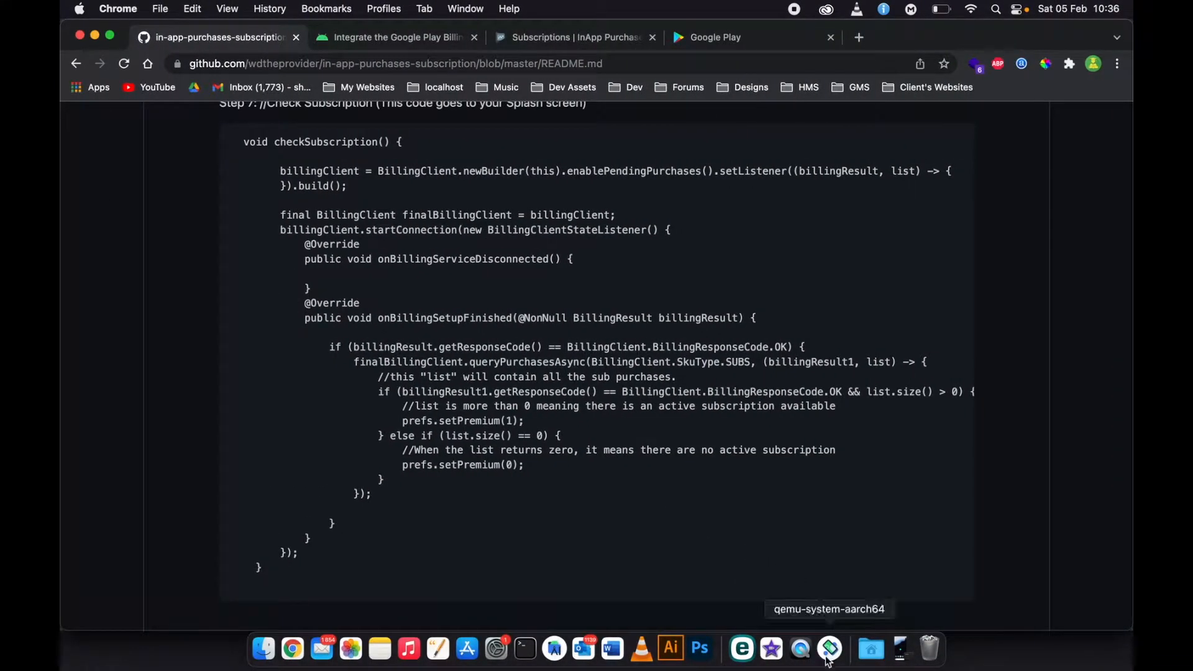
pyautogui.moveTo(864, 527)
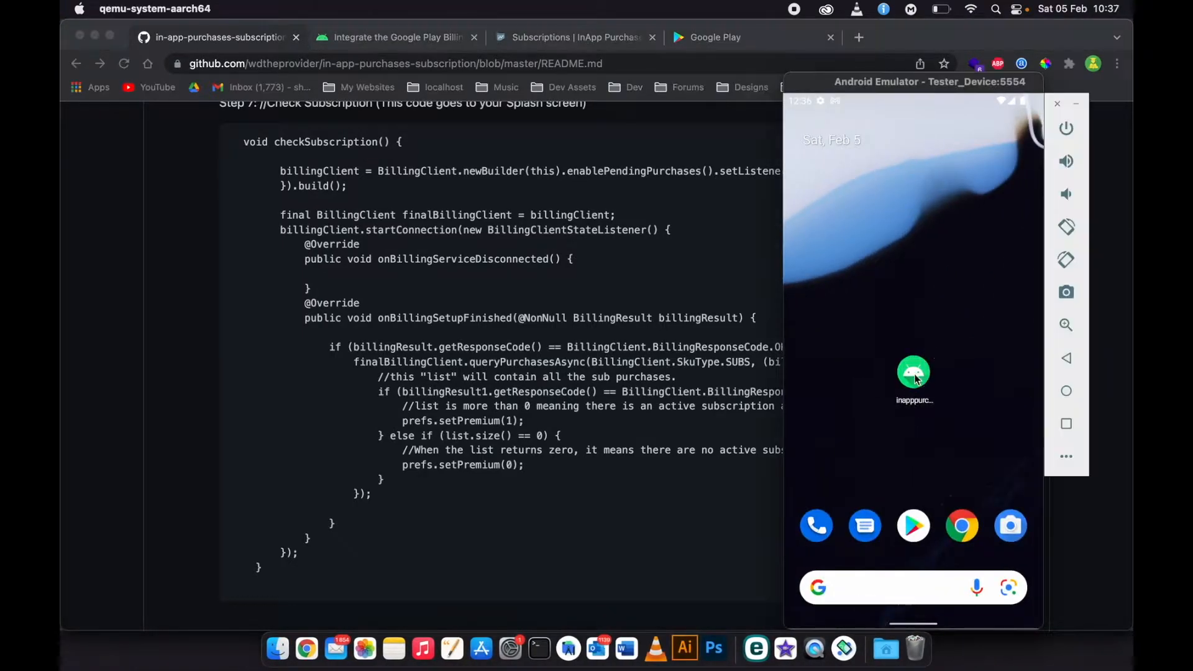
pyautogui.click(913, 373)
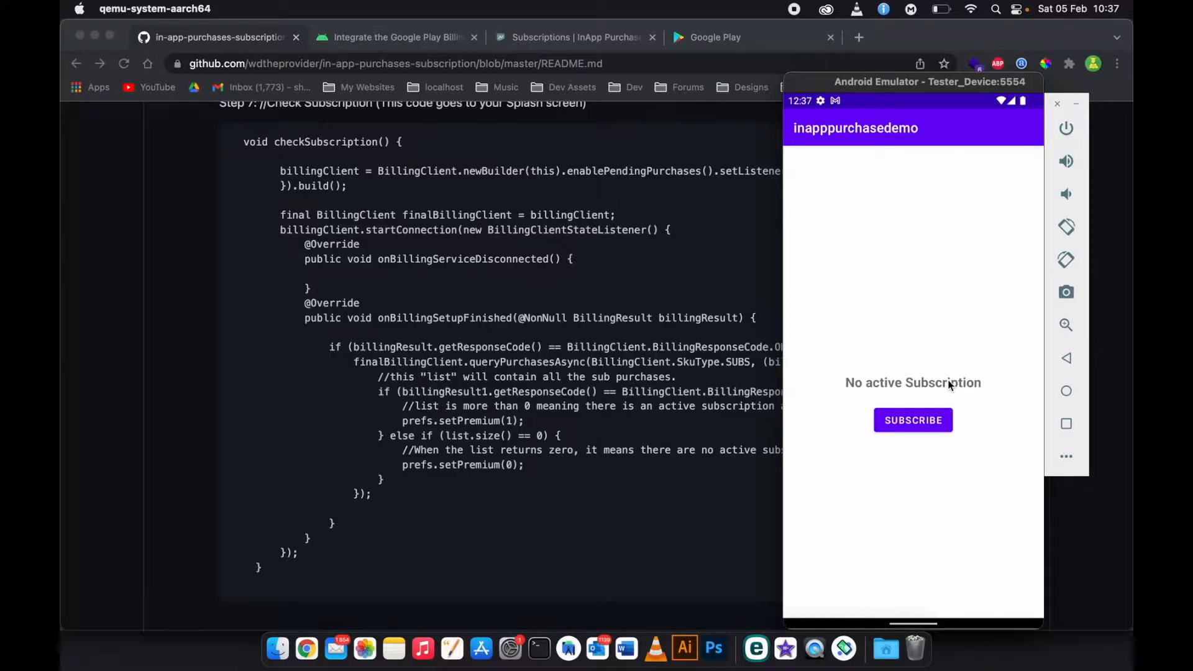
pyautogui.moveTo(582, 593)
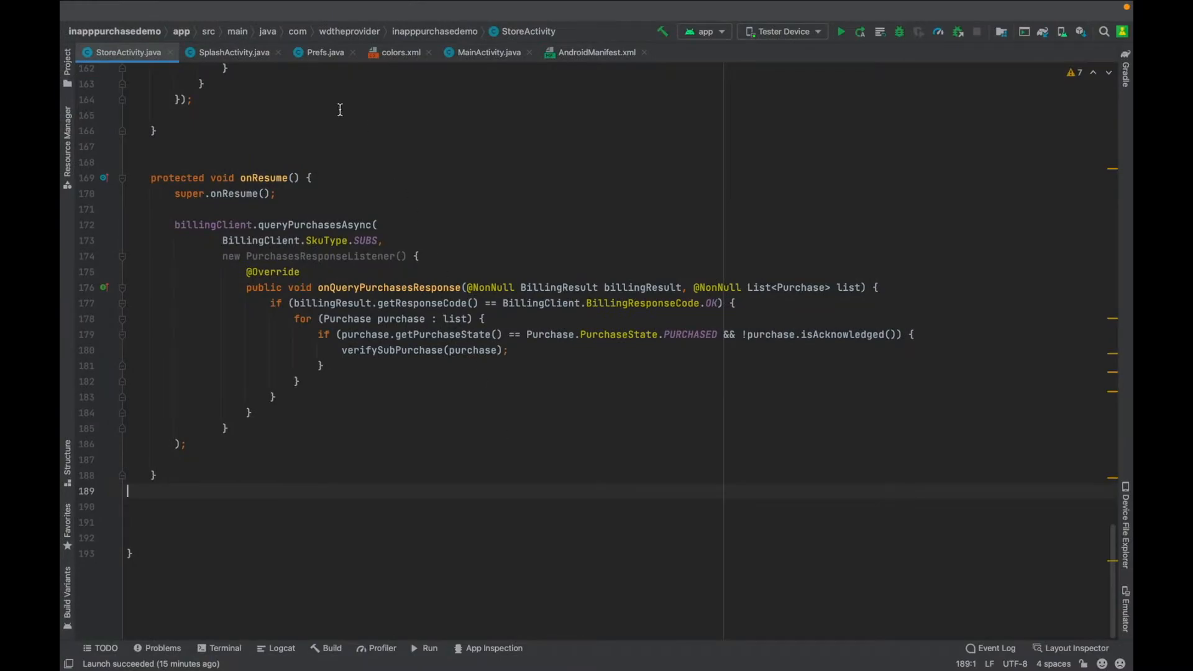
# Step: Copy the Step 7 checkSubscription code block from the GitHub README in Chrome
pyautogui.click(234, 52)
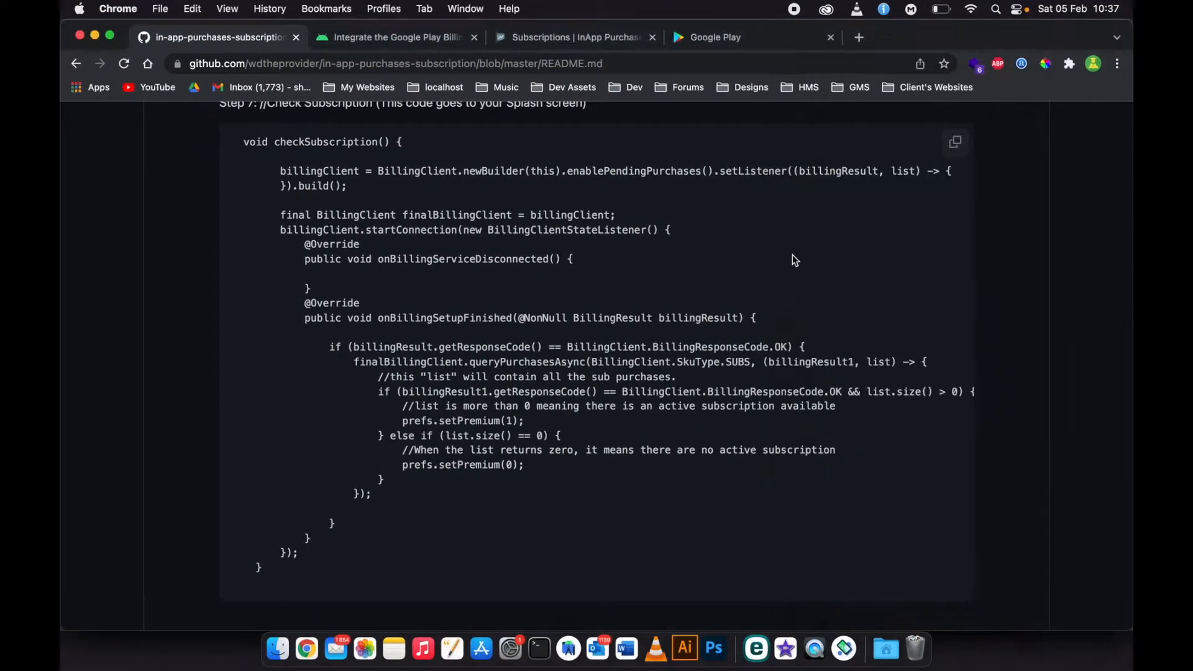
pyautogui.click(955, 142)
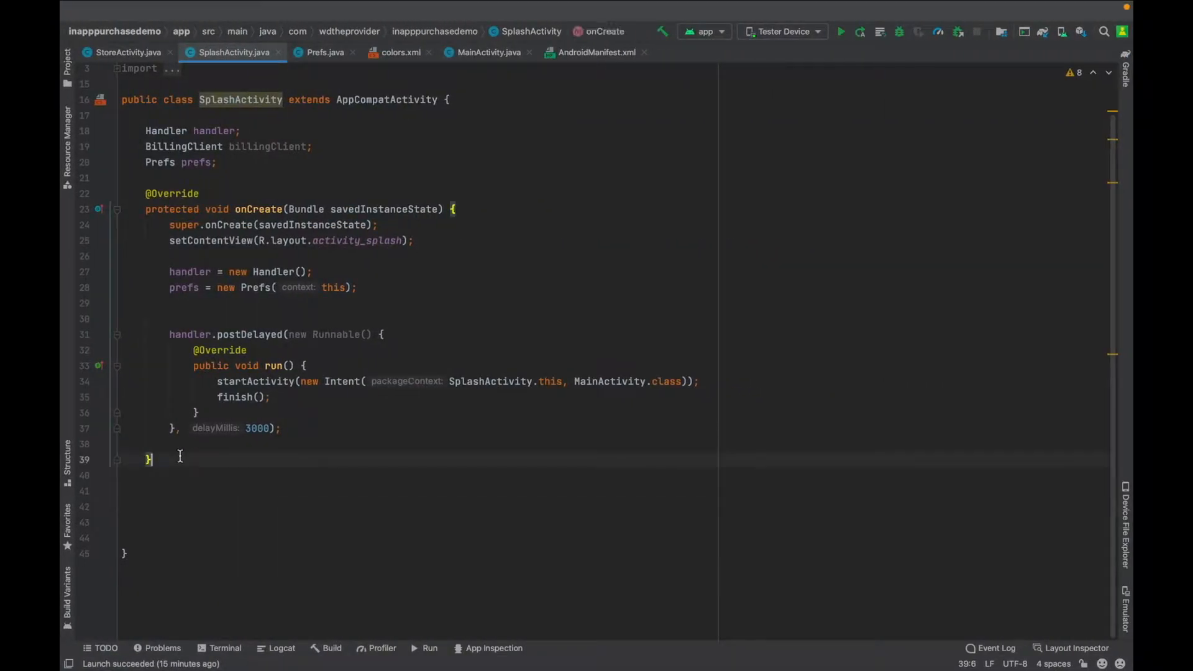
# Step: Paste checkSubscription into SplashActivity.java and add a checkSubscription(); call at the end of onCreate
pyautogui.scroll(-3)
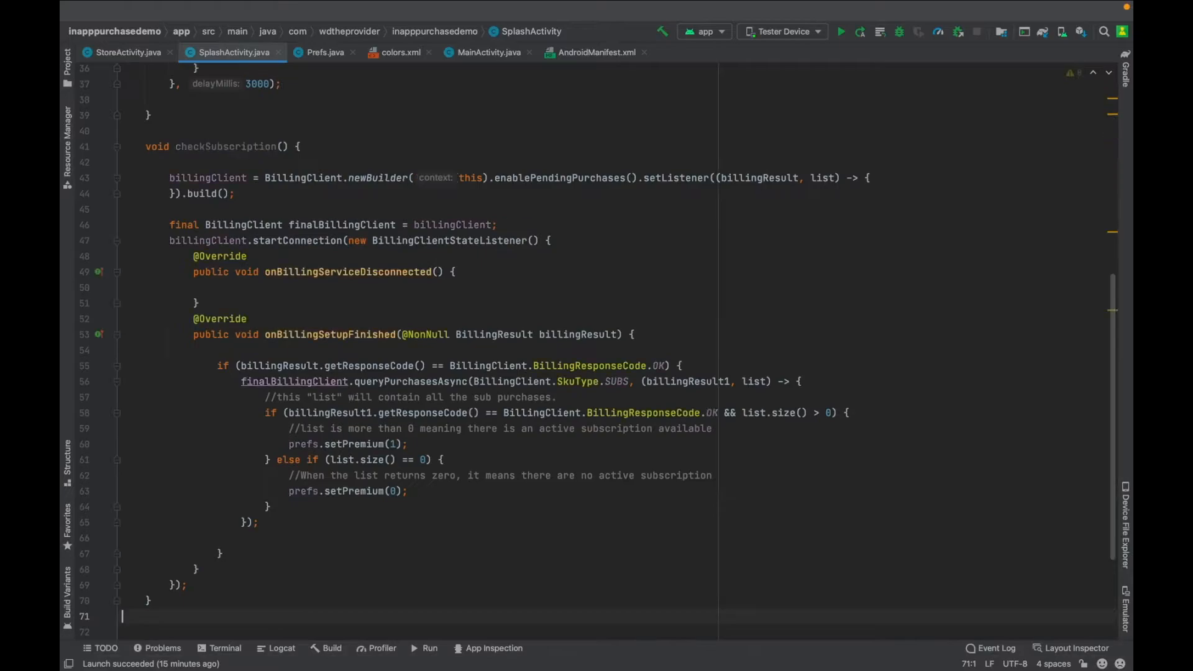
pyautogui.scroll(3)
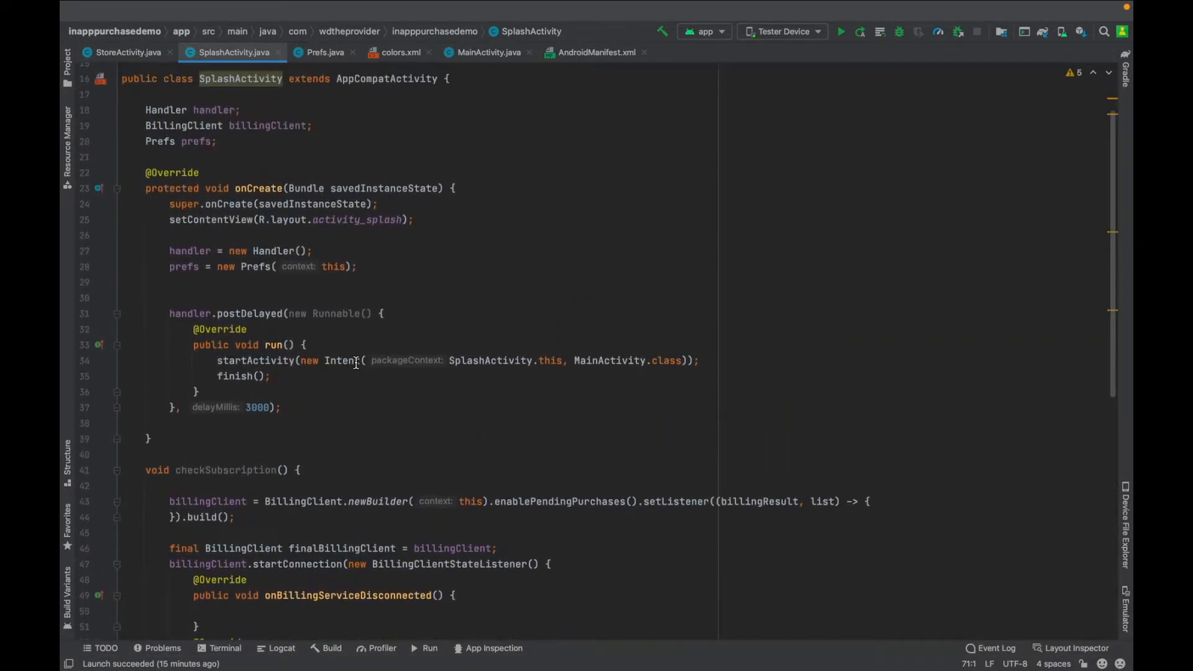
pyautogui.scroll(-3)
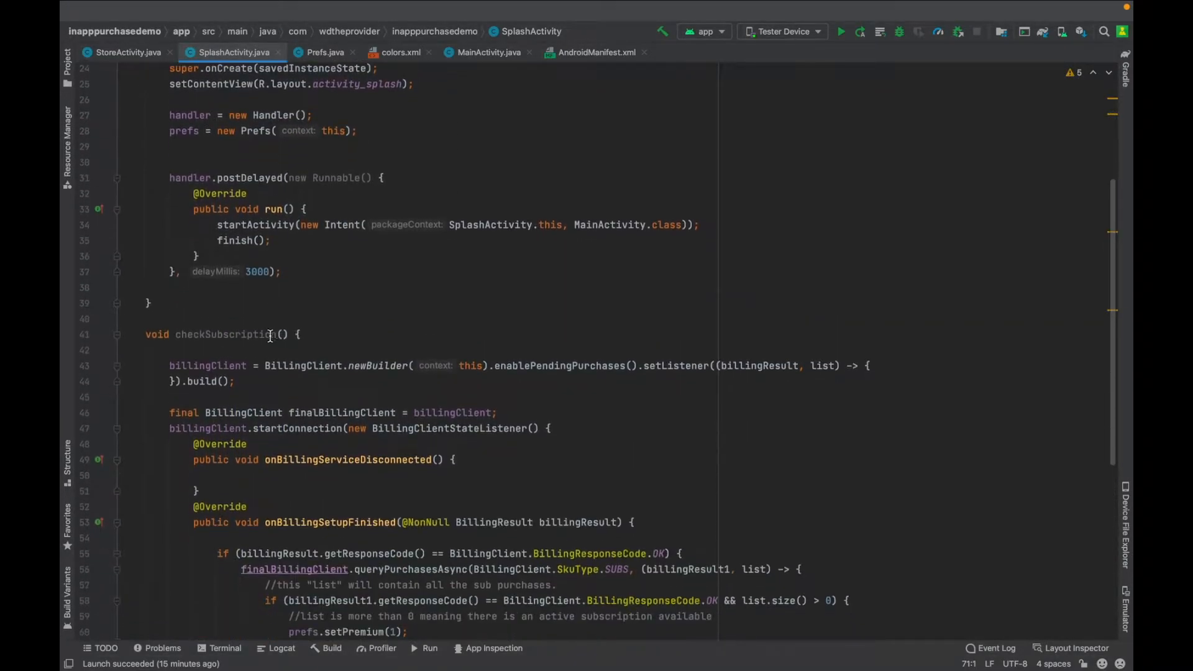
pyautogui.doubleClick(225, 335)
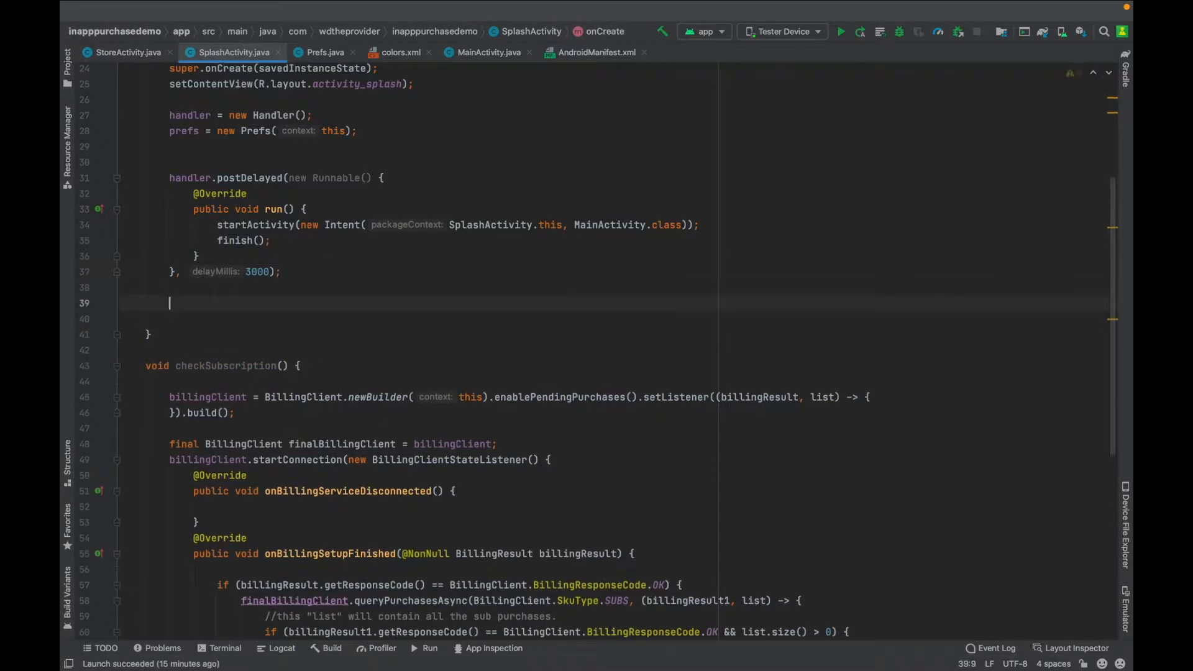
pyautogui.write('checkSubscription')
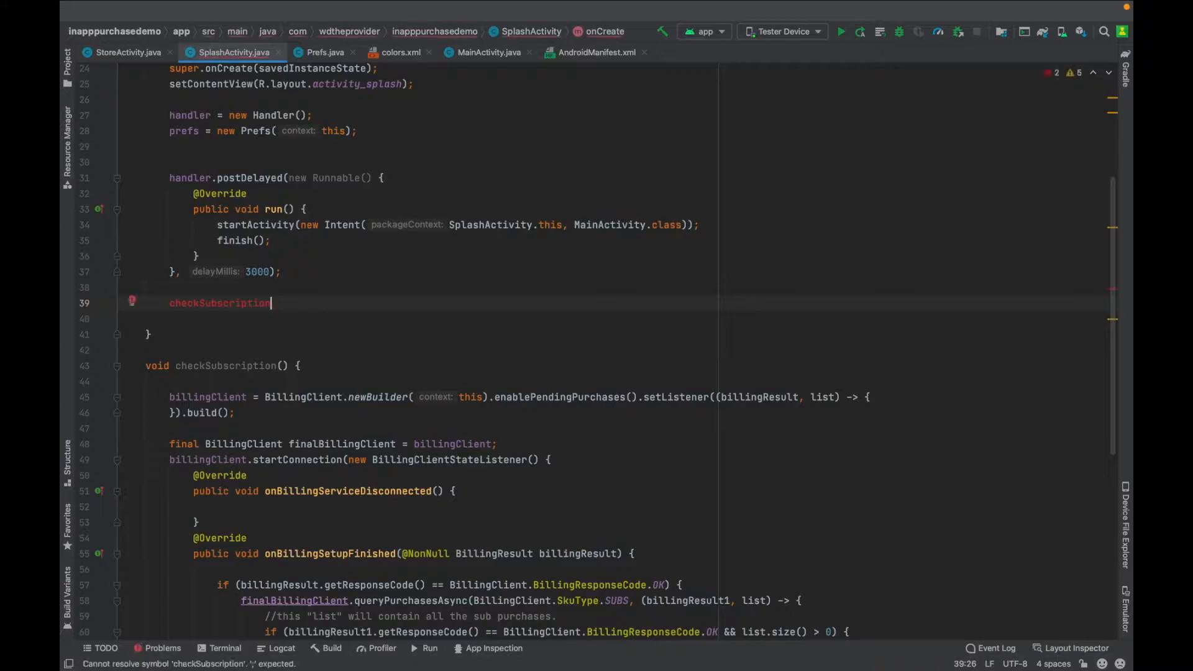
pyautogui.write('();')
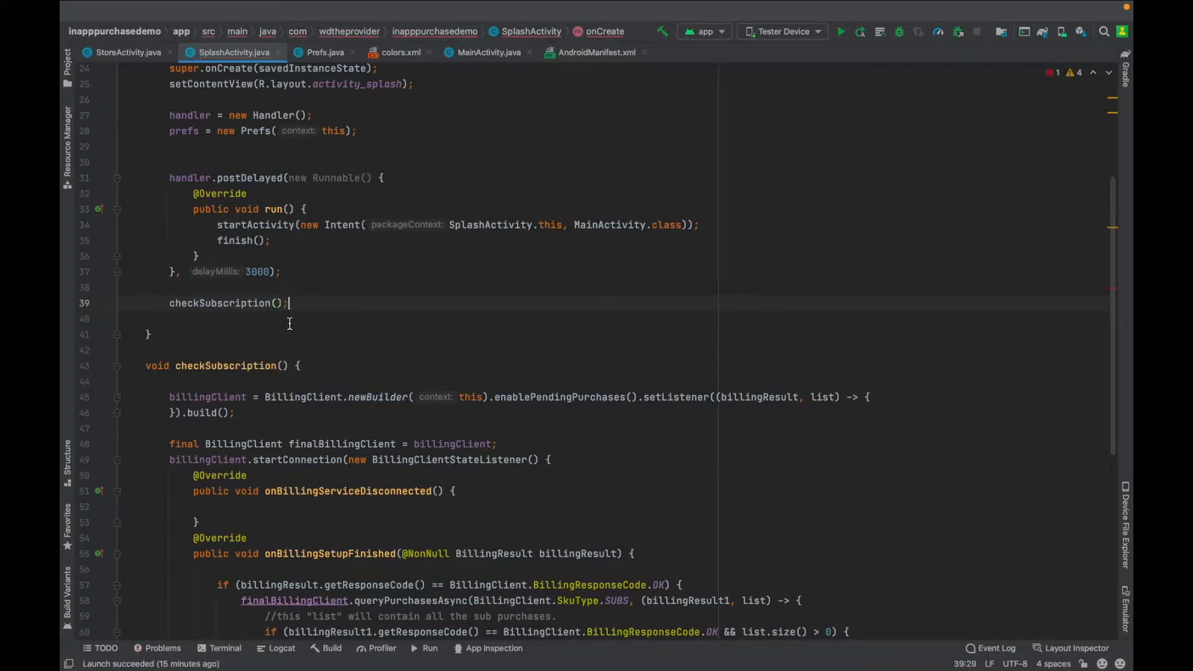
pyautogui.scroll(-3)
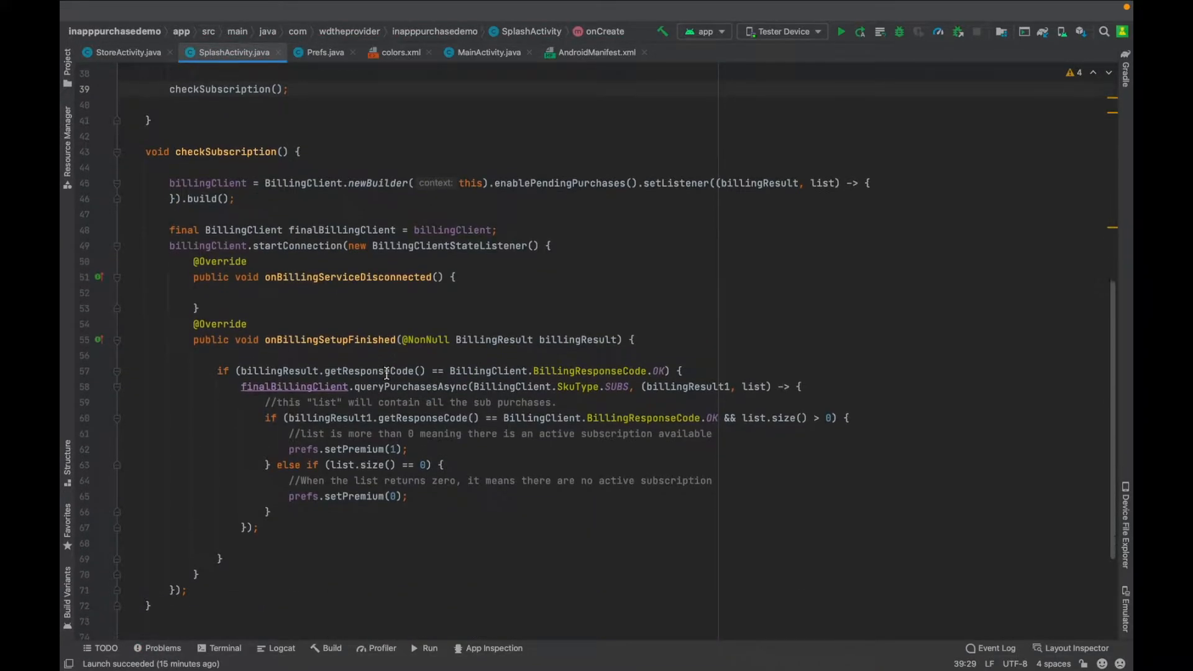
pyautogui.doubleClick(224, 152)
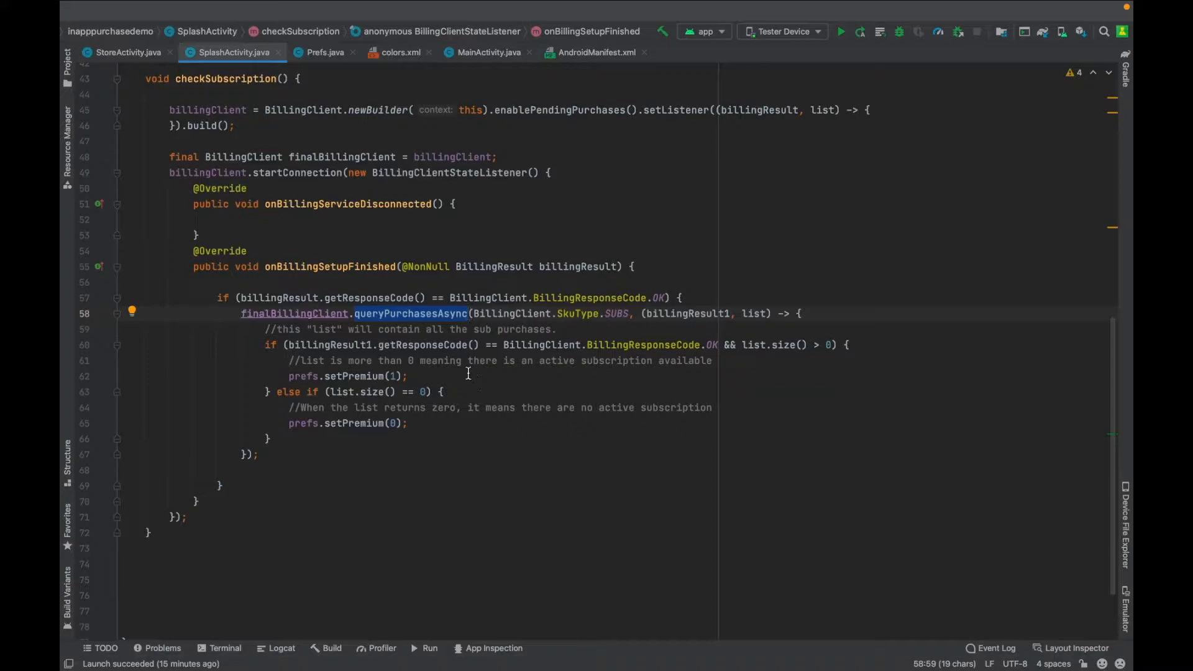
pyautogui.moveTo(733, 328)
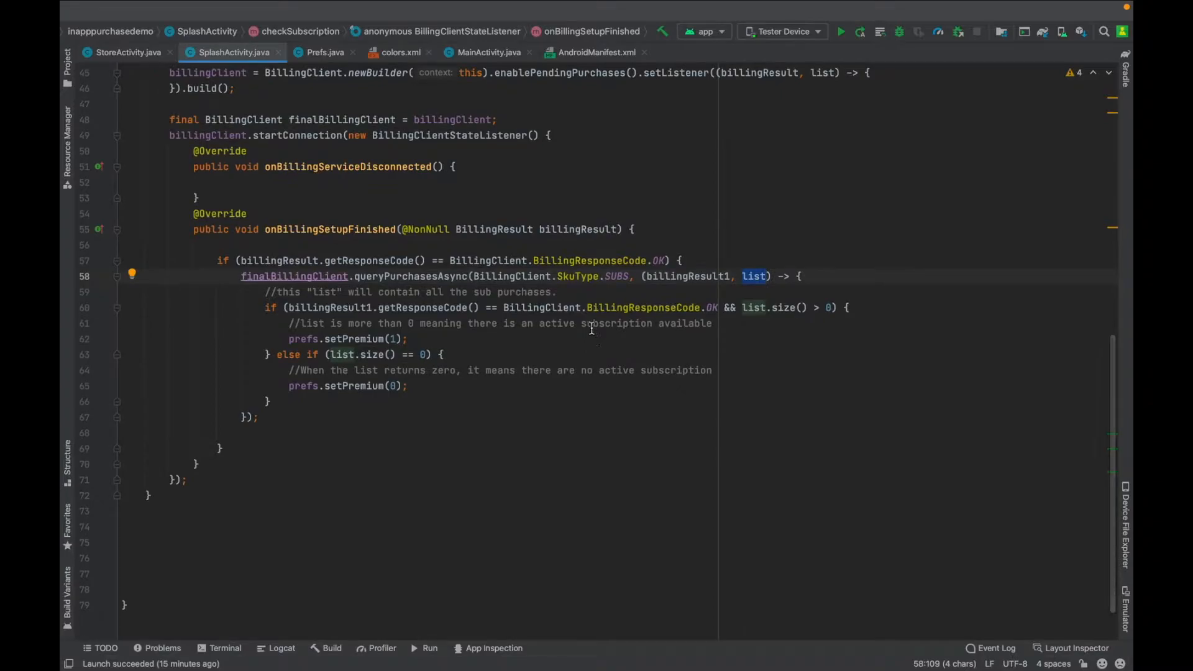
pyautogui.moveTo(256, 308)
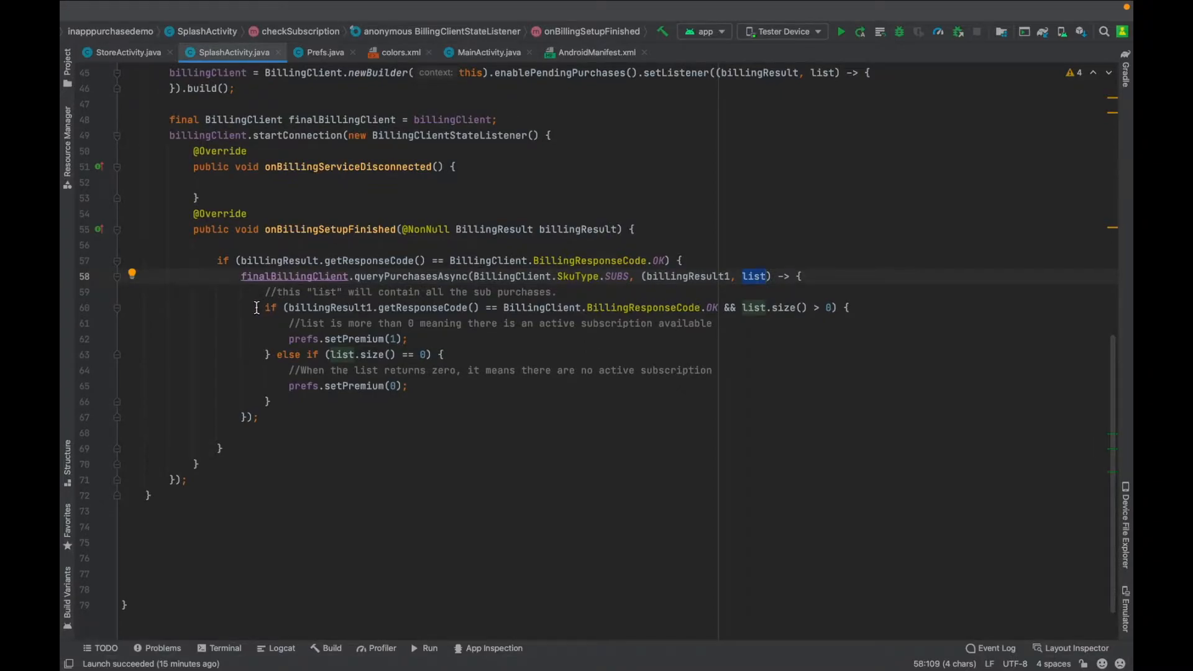
# Step: Review setPremium(1) for active subscriptions and setPremium(0) in the list-size-zero branch, confirming the onCreate call
pyautogui.doubleClick(752, 307)
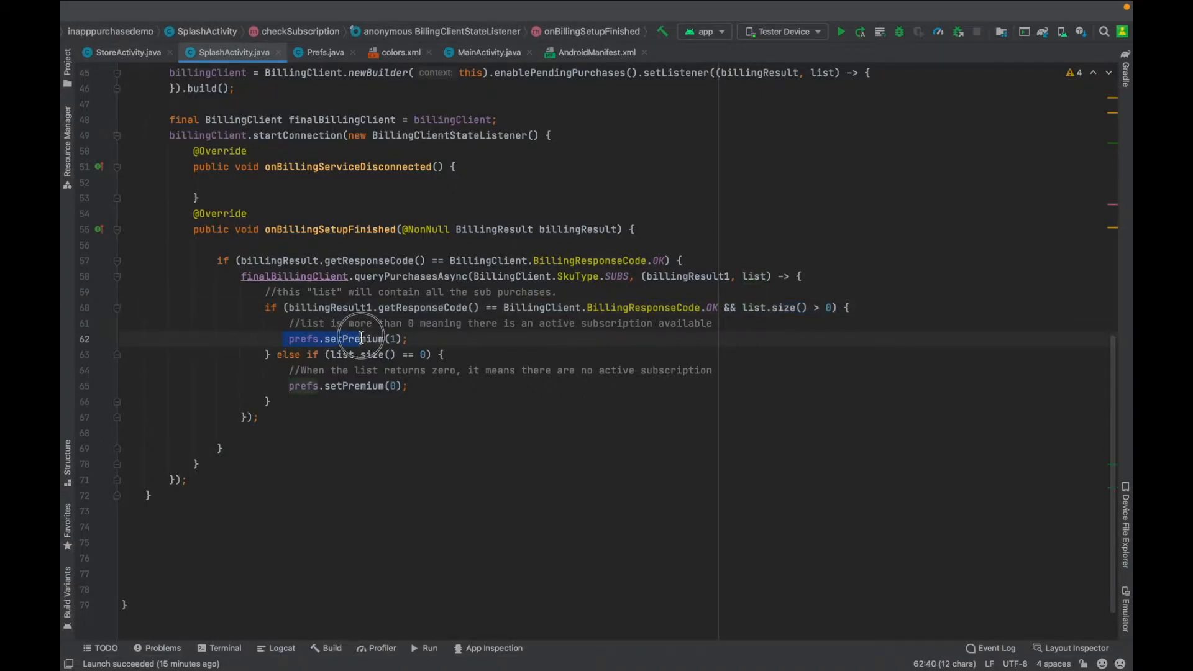
pyautogui.click(441, 339)
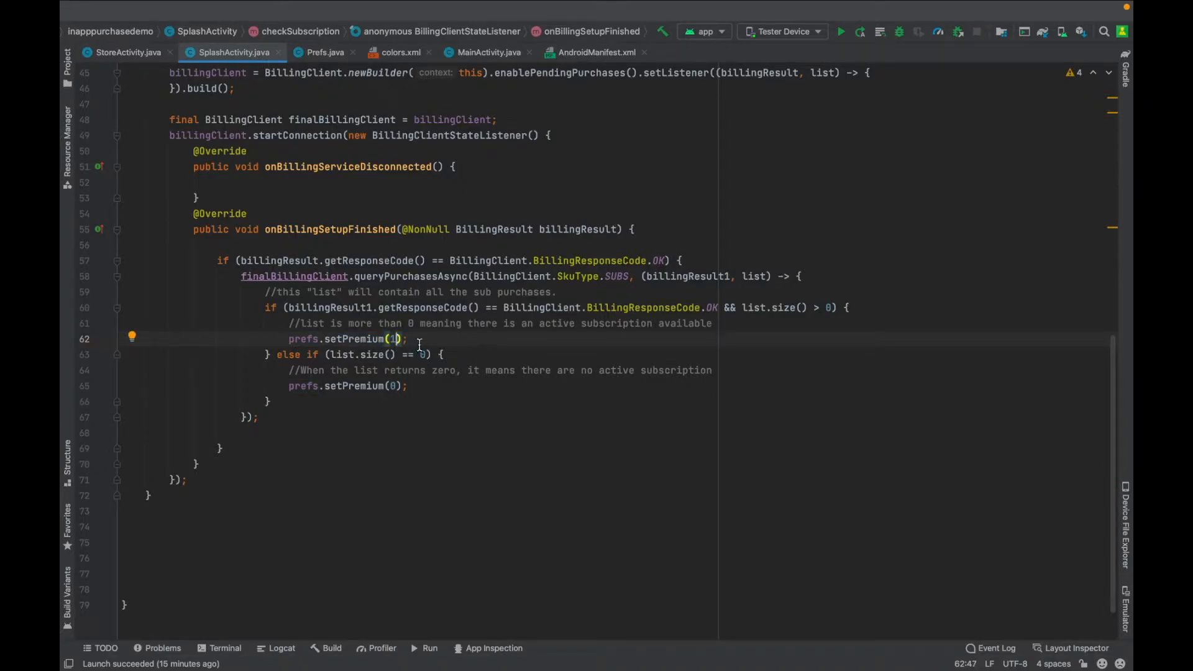
pyautogui.moveTo(349, 370)
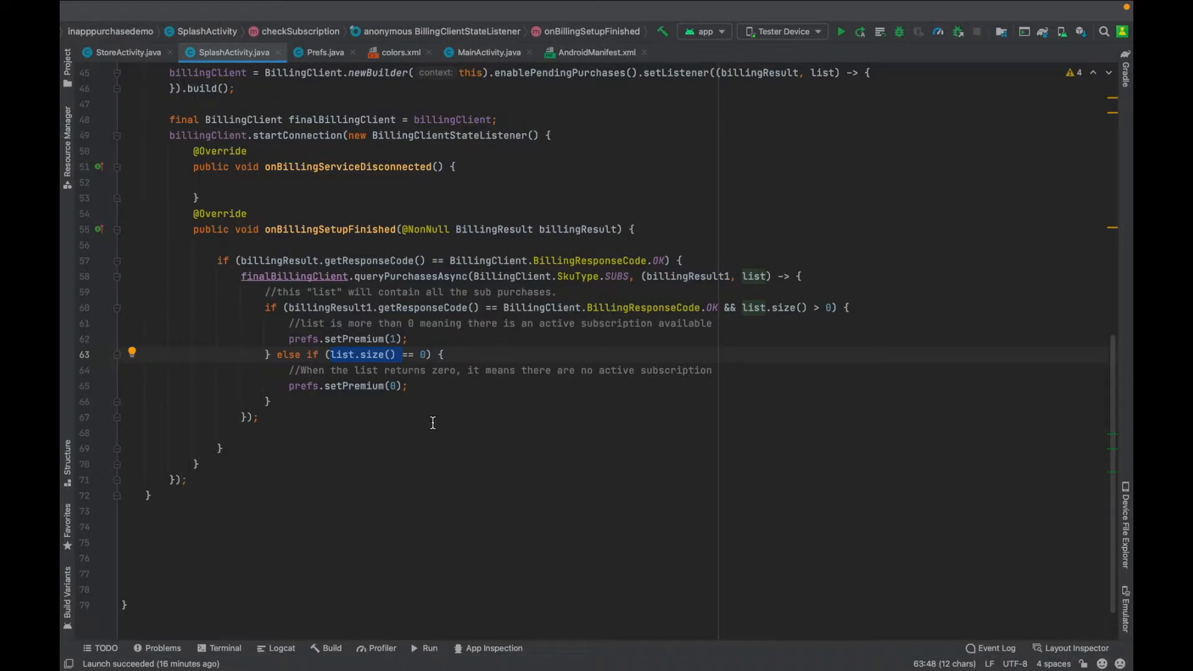
pyautogui.click(362, 386)
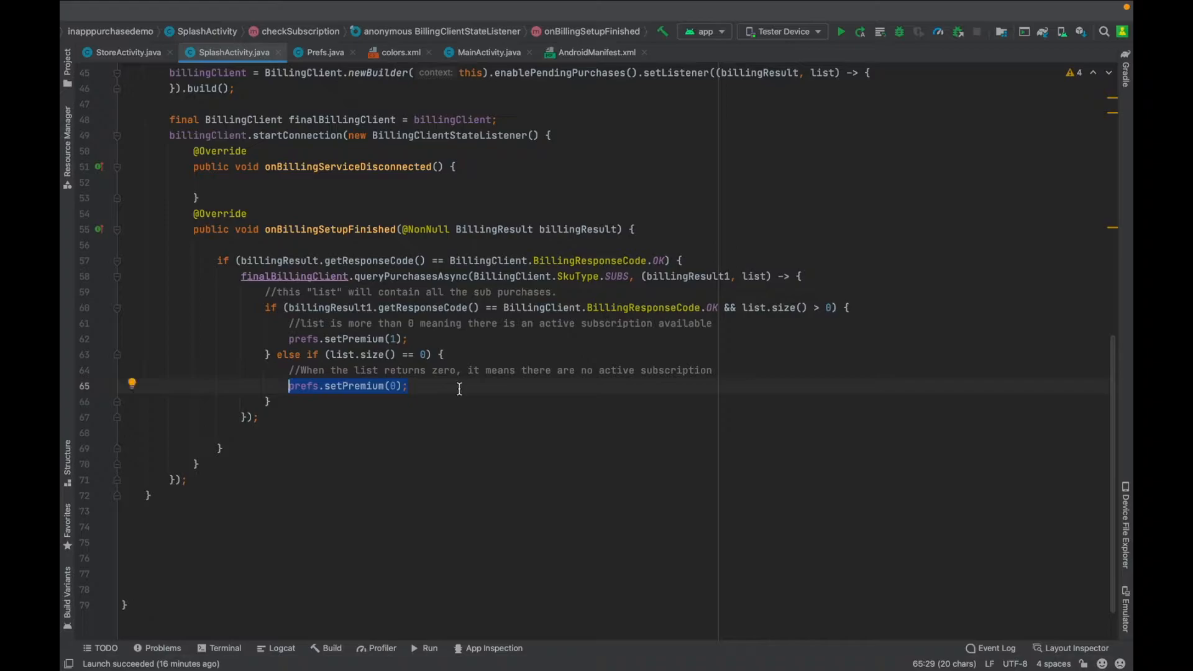
pyautogui.moveTo(532, 338)
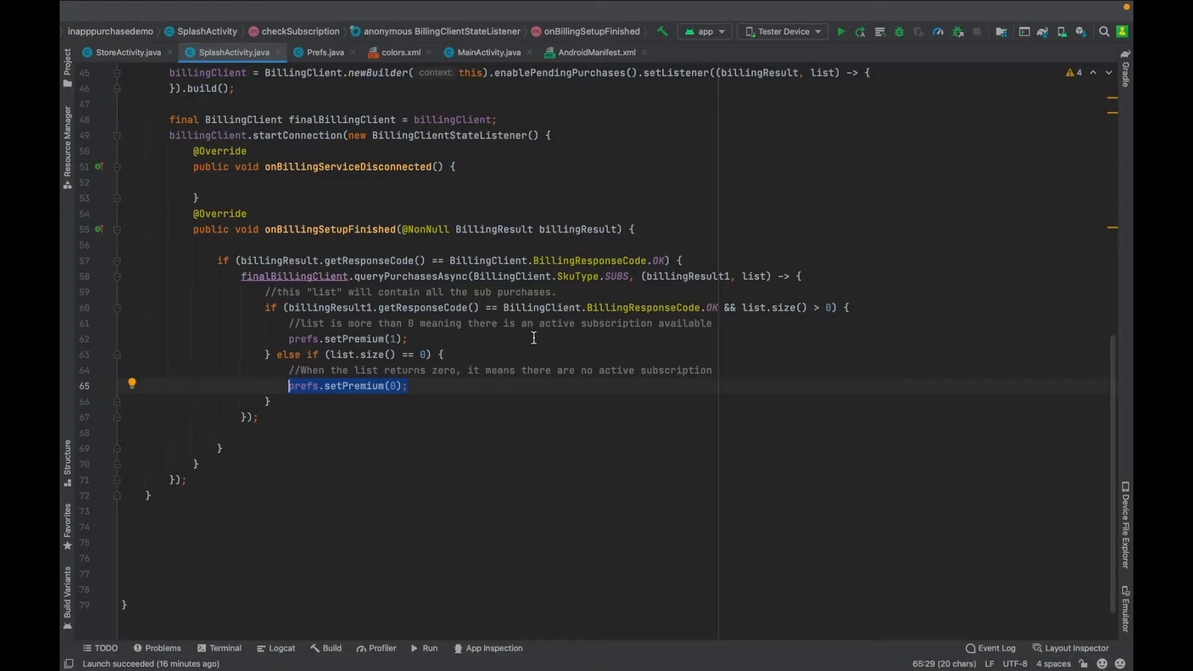
pyautogui.moveTo(601, 322)
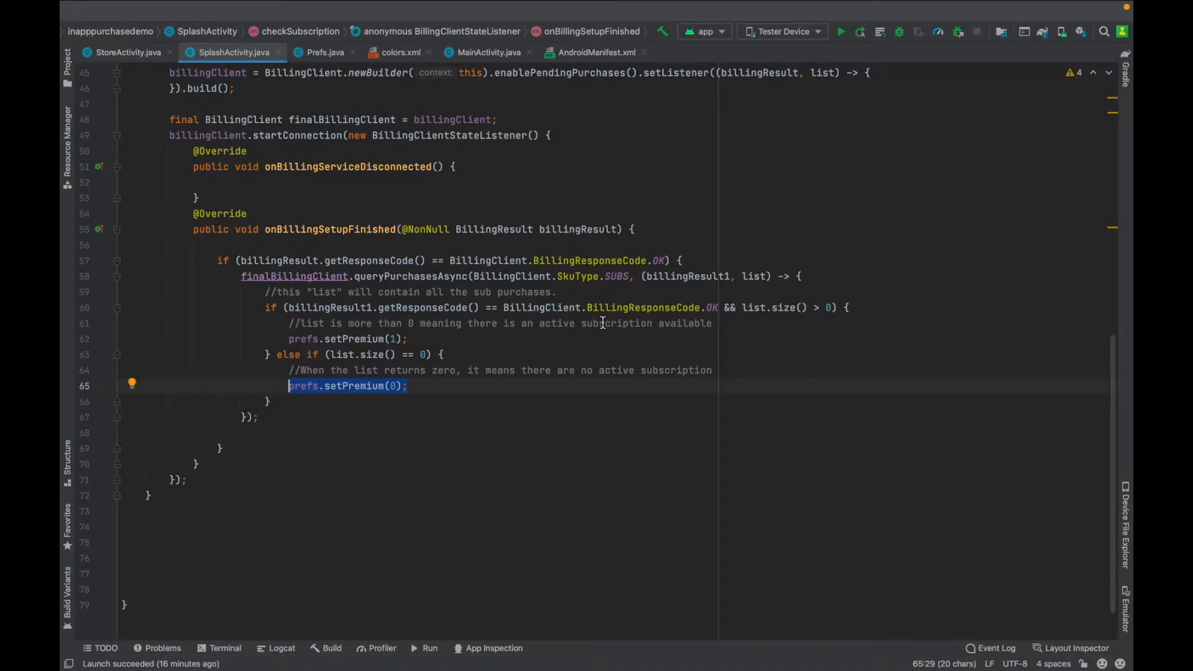
pyautogui.scroll(3)
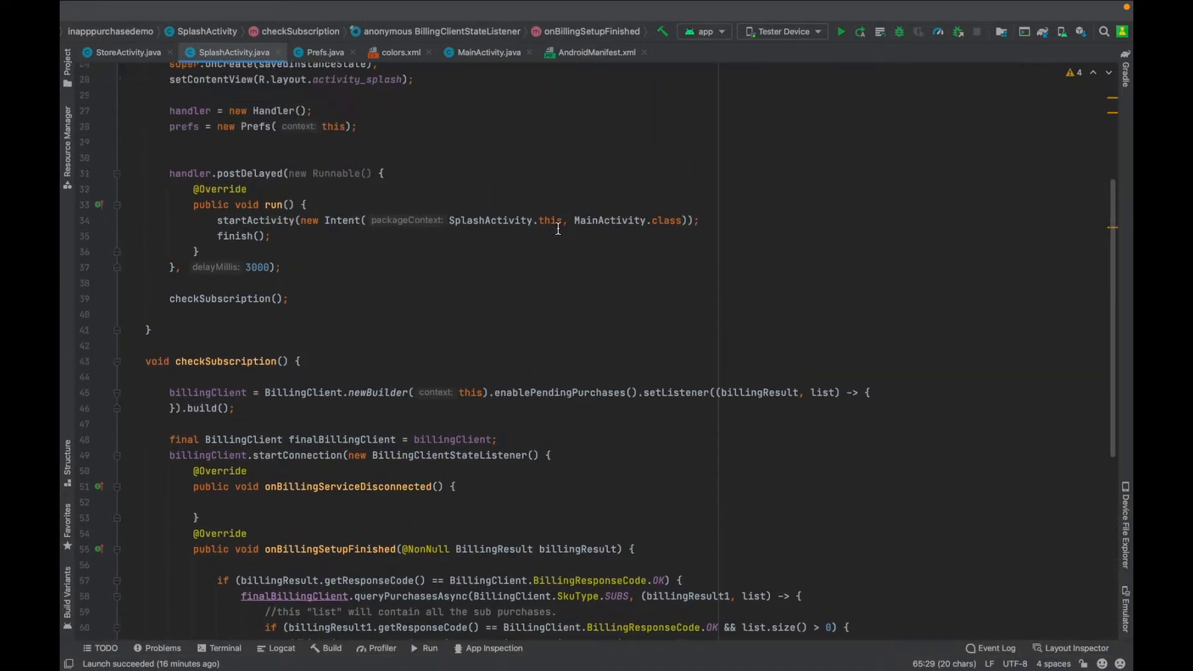
# Step: Relaunch the demo app showing 'No active Subscription', then return to Android Studio
pyautogui.scroll(-3)
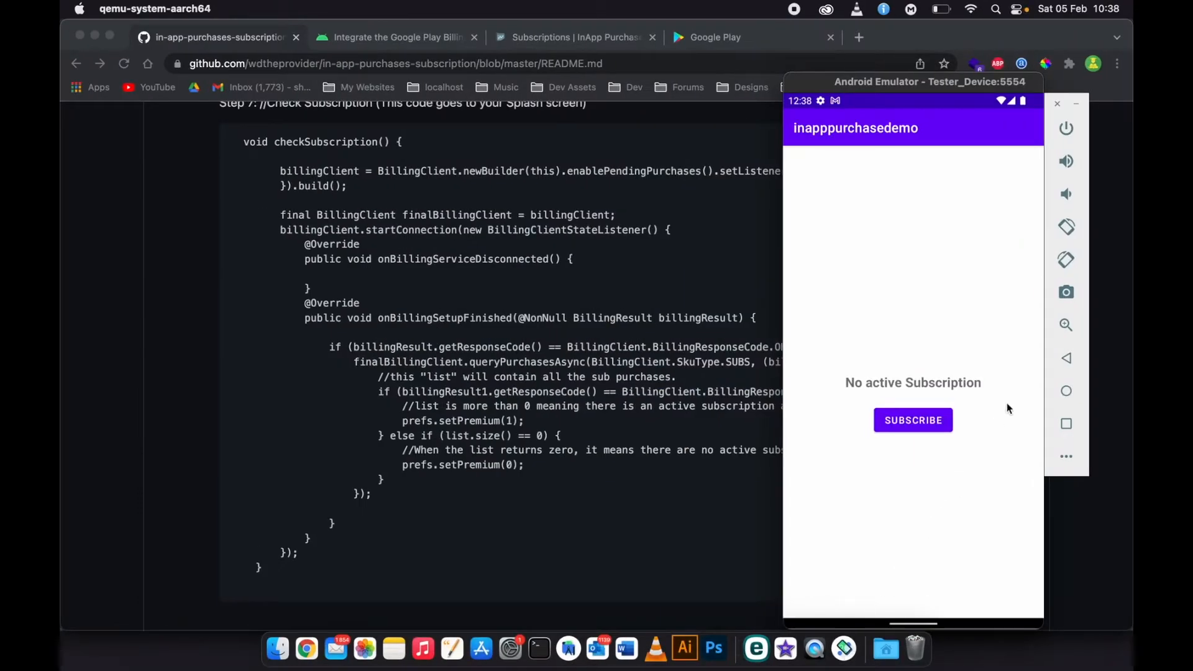
pyautogui.click(1066, 390)
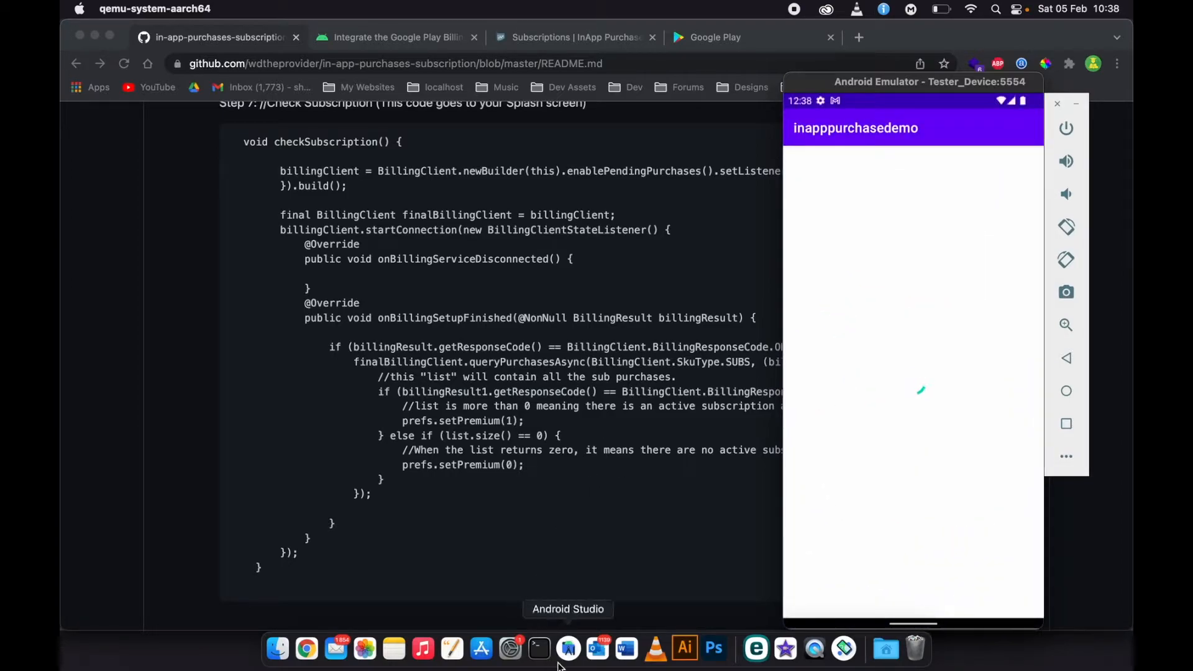
pyautogui.click(567, 648)
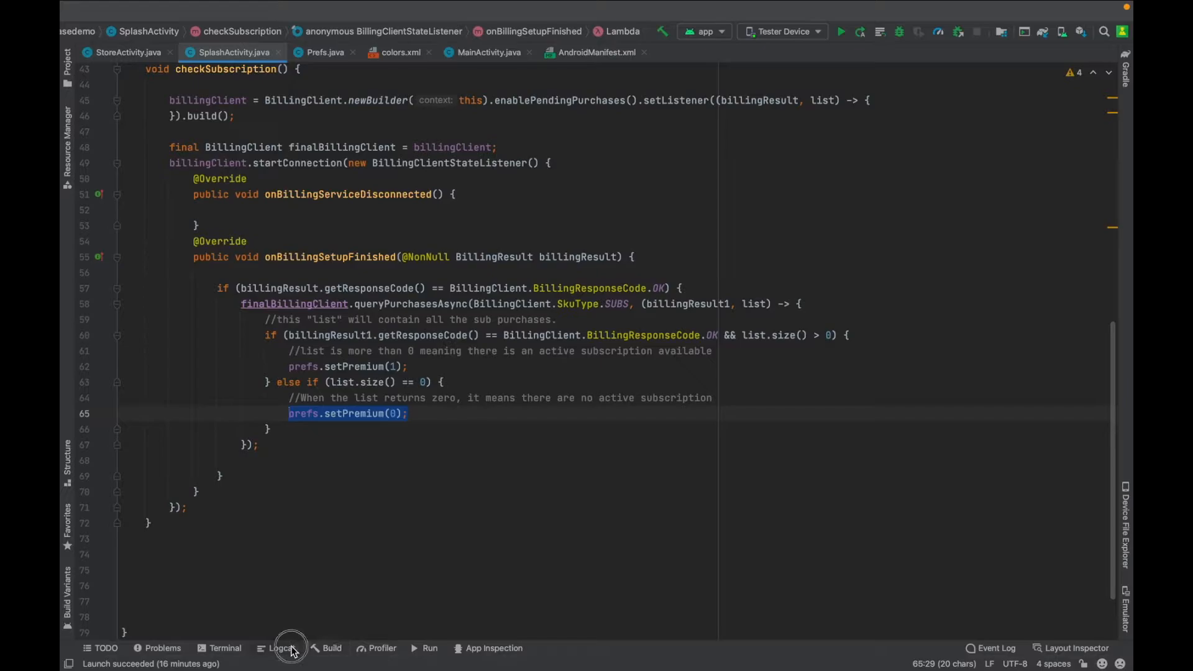
# Step: Confirm Logcat reports list size 0 and show the empty Google Play My subscriptions page beside the emulator
pyautogui.click(281, 647)
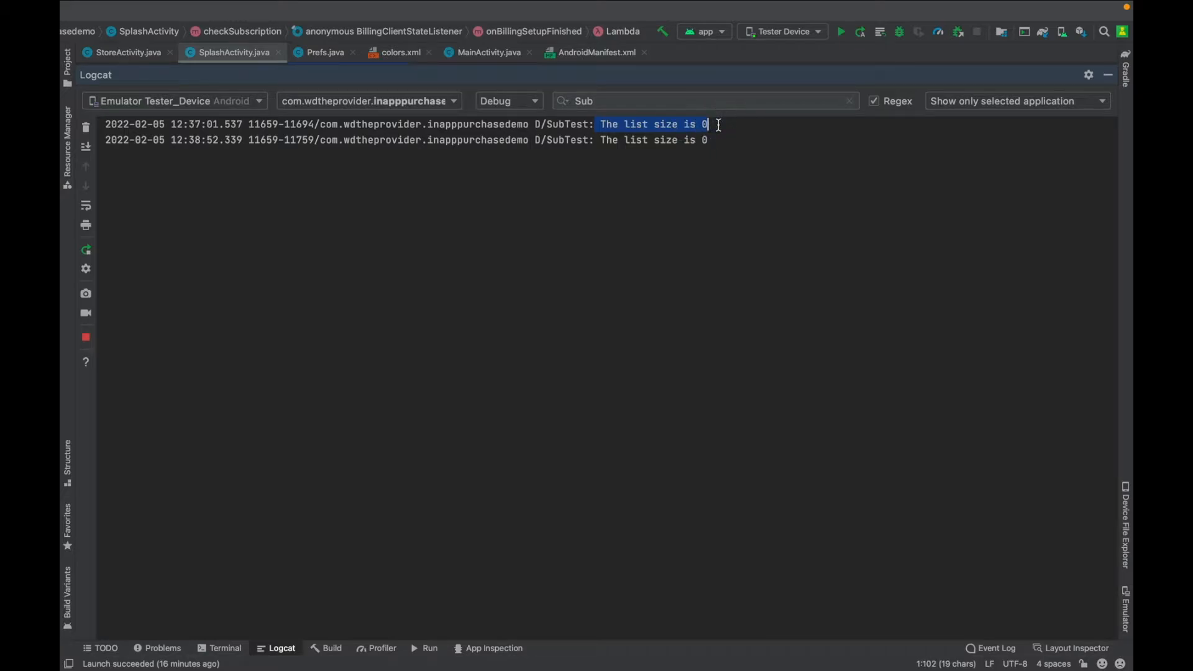
pyautogui.moveTo(687, 243)
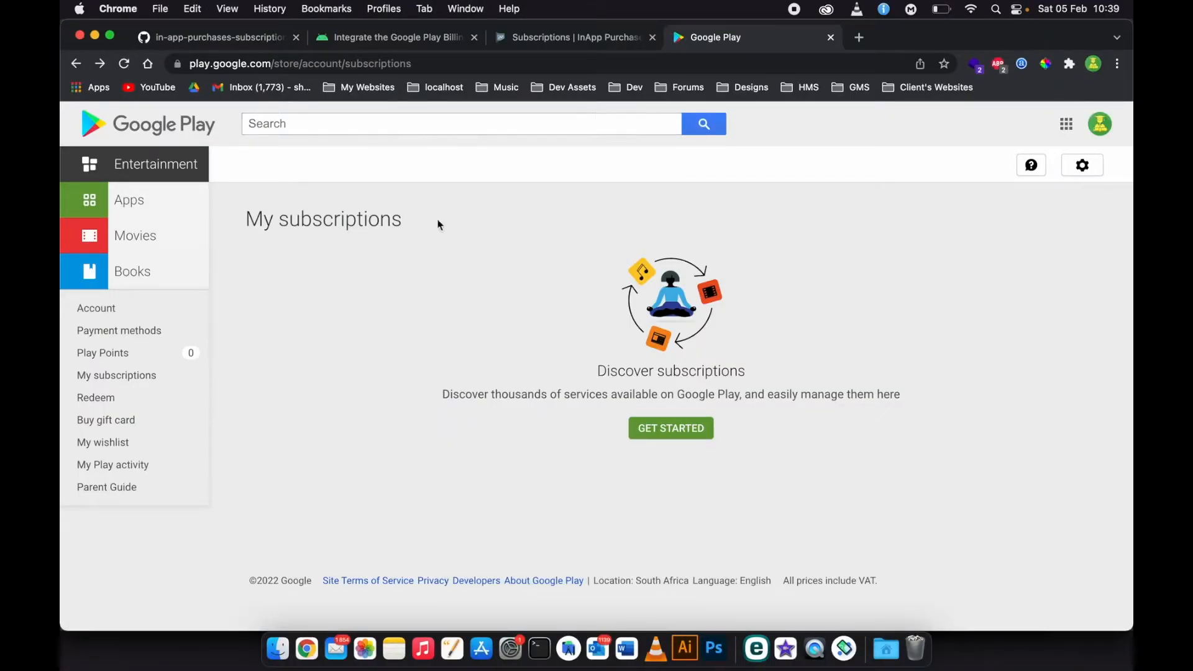
pyautogui.doubleClick(322, 219)
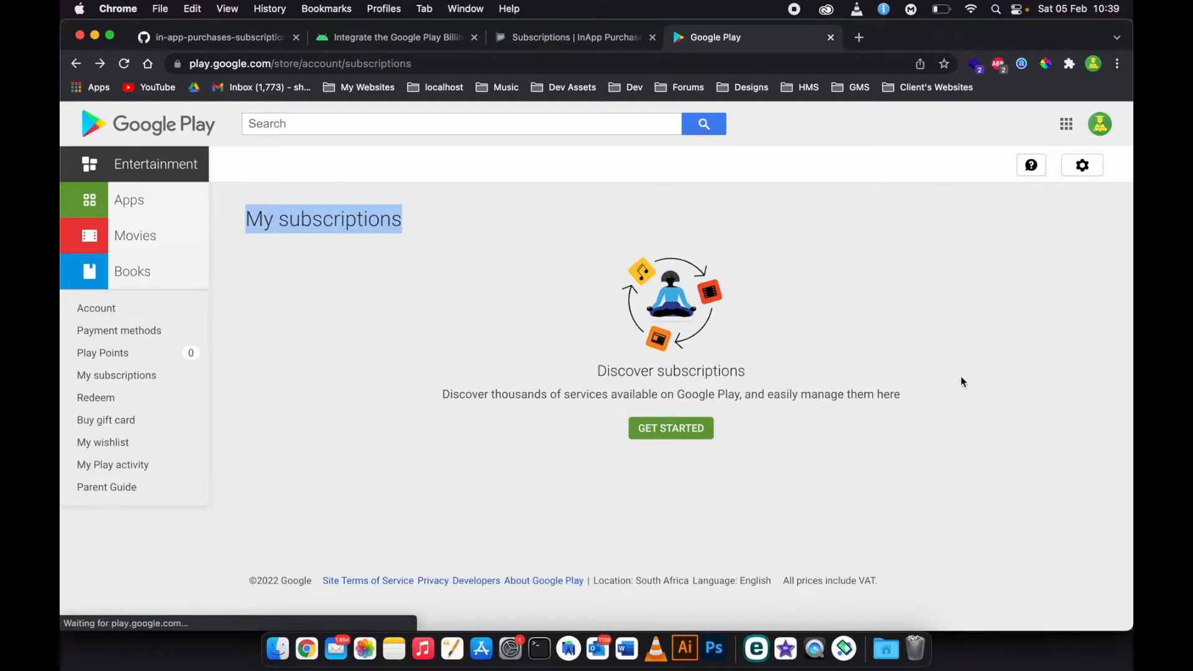
pyautogui.moveTo(621, 322)
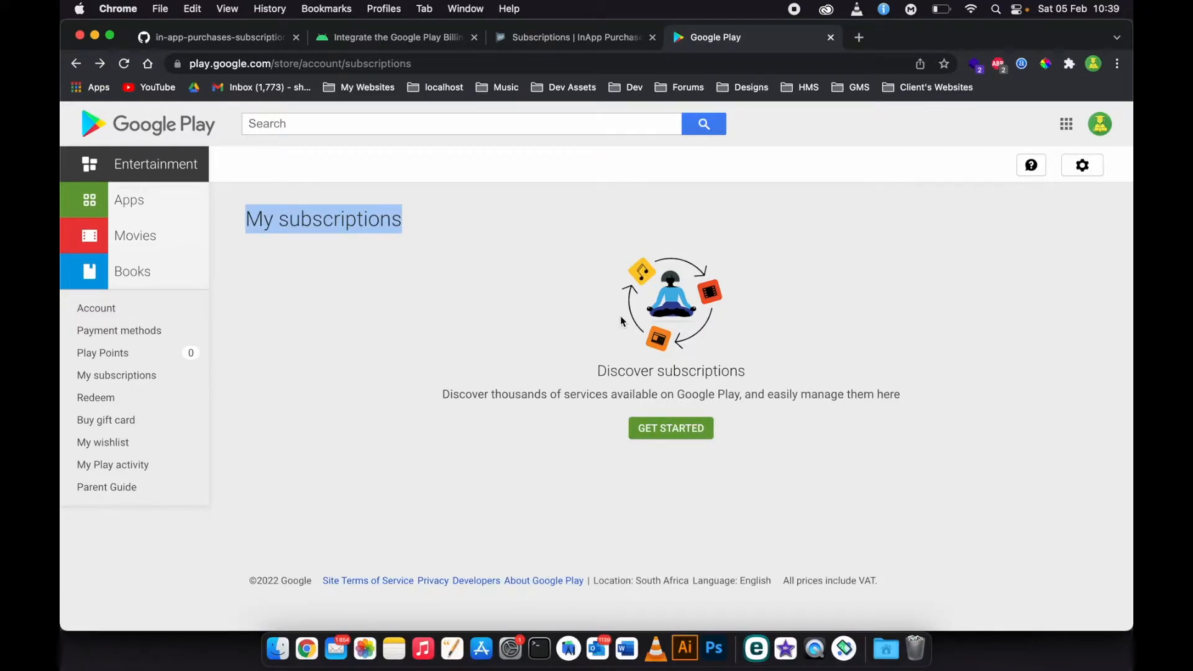
pyautogui.click(843, 648)
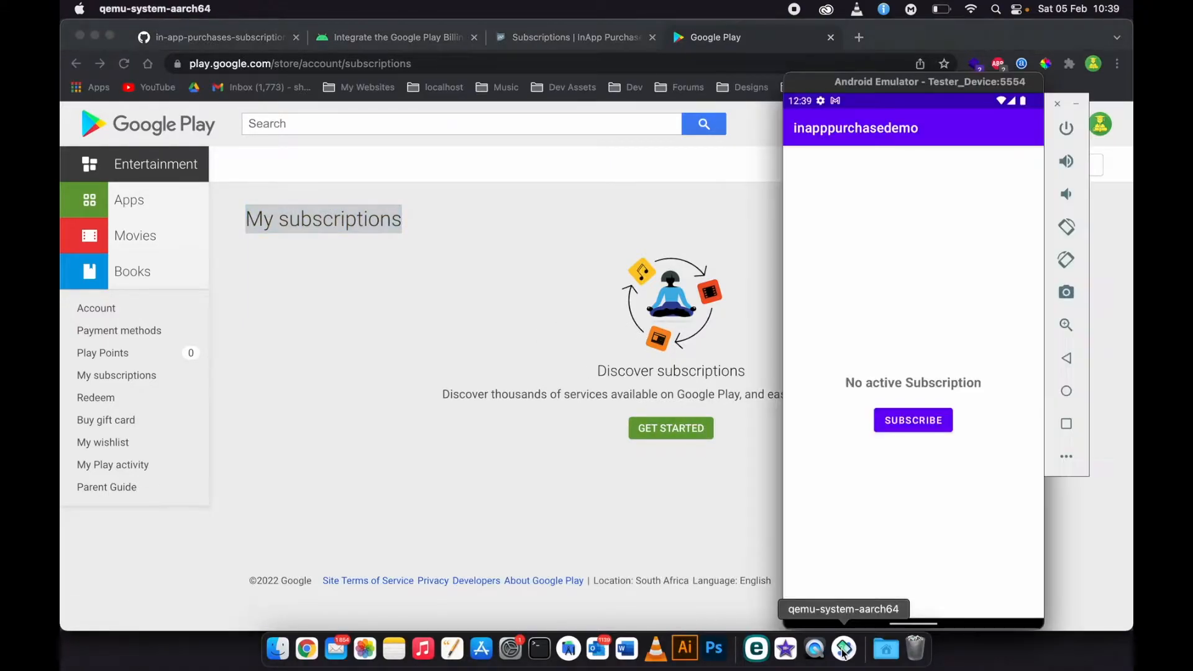
# Step: Subscribe to the R 1,00 per week plan with the test card and verify Google Play lists it as active
pyautogui.click(912, 420)
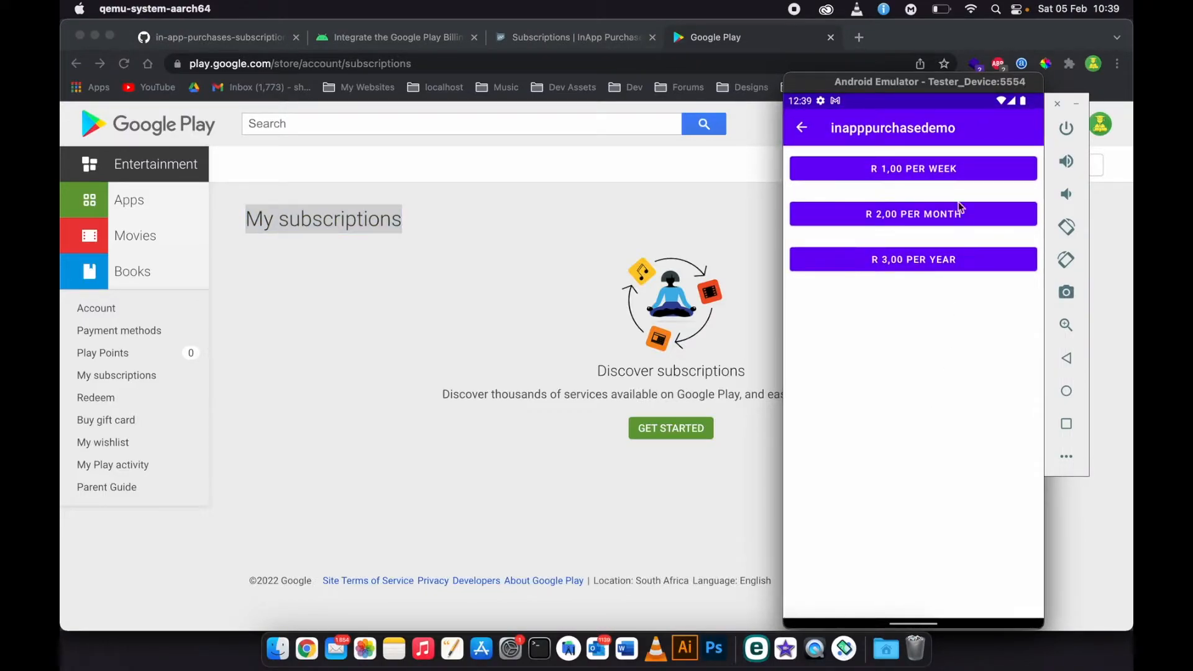
pyautogui.click(912, 168)
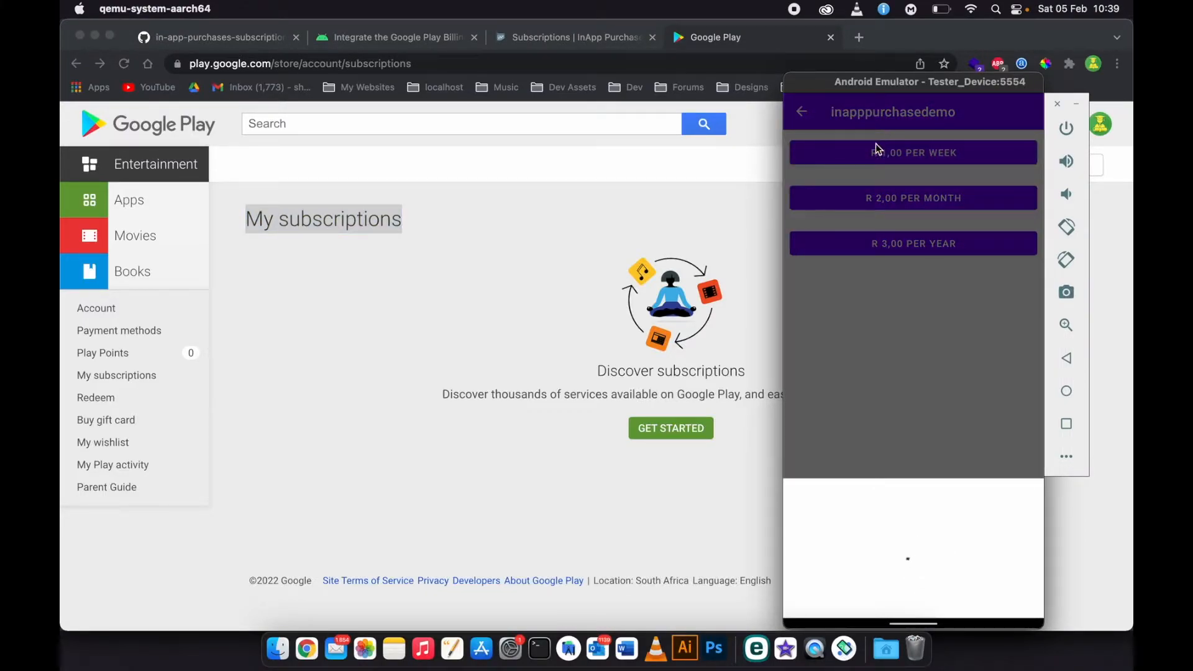
pyautogui.click(912, 153)
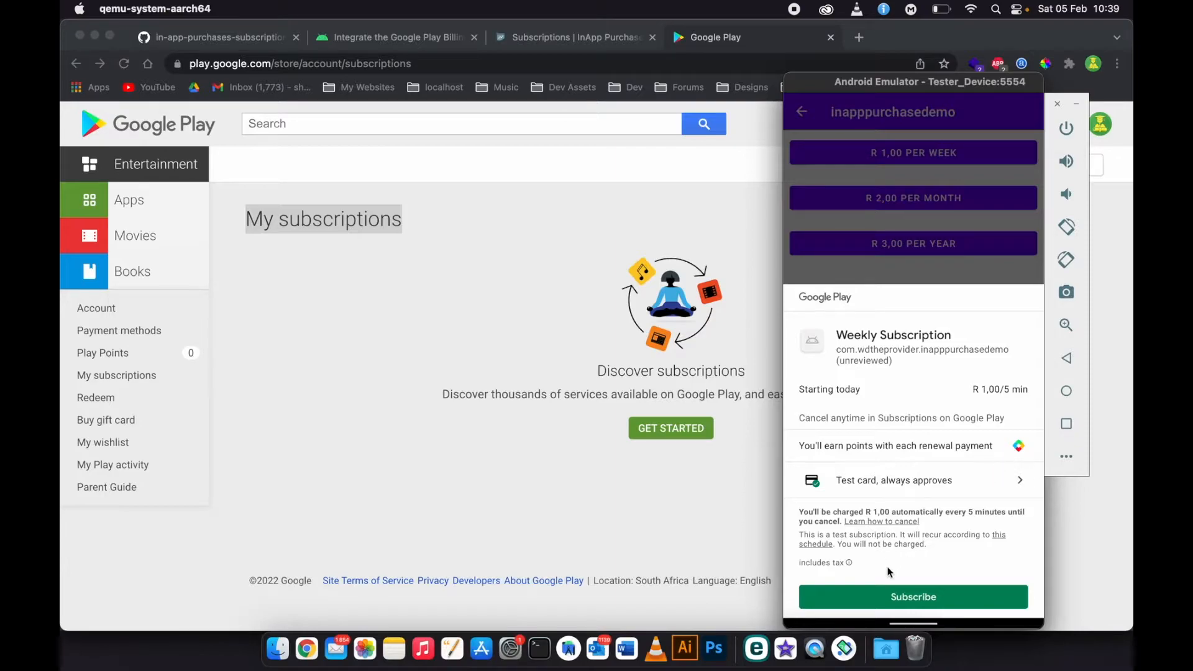
pyautogui.click(913, 597)
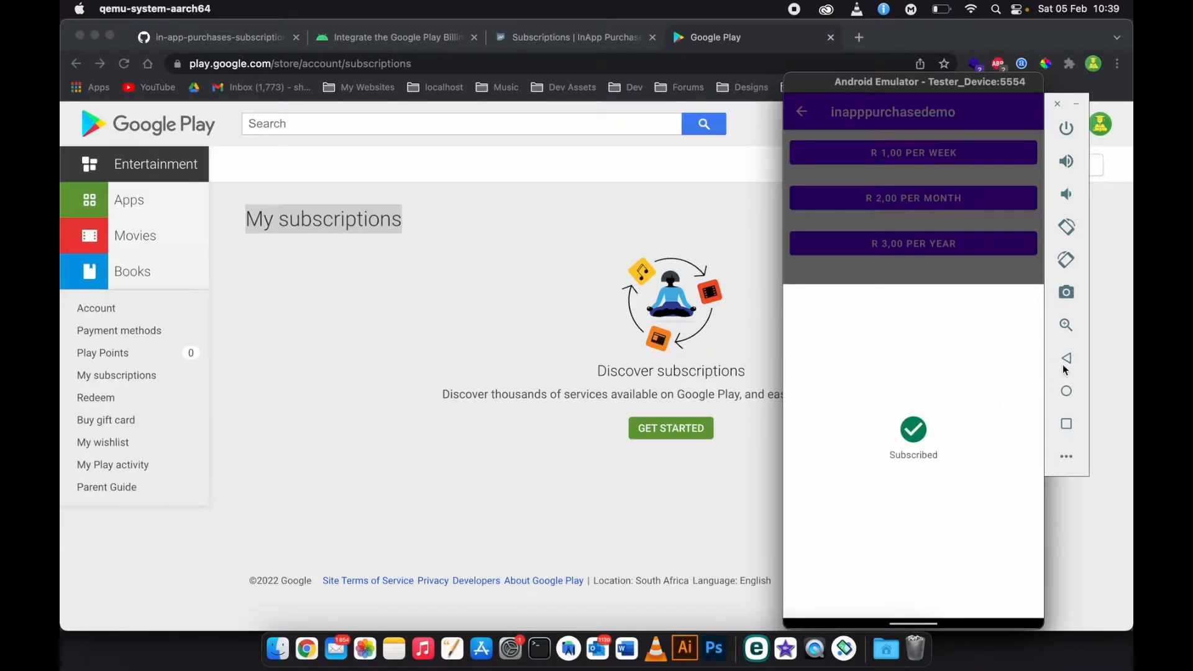
pyautogui.click(1066, 359)
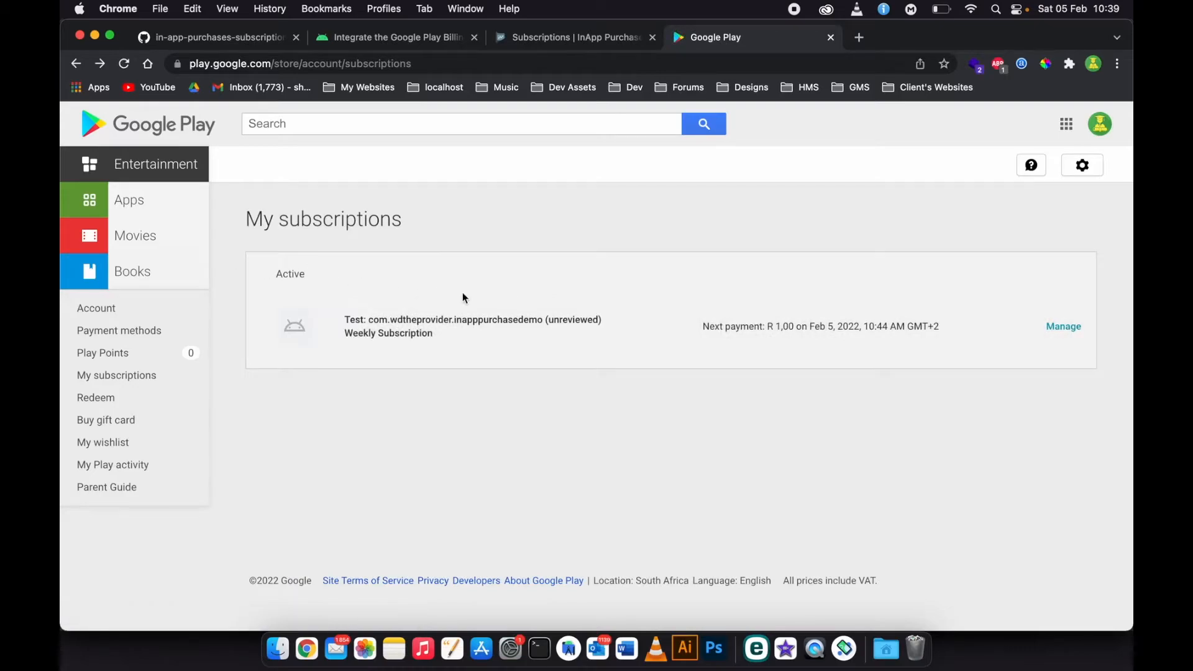
pyautogui.moveTo(795, 546)
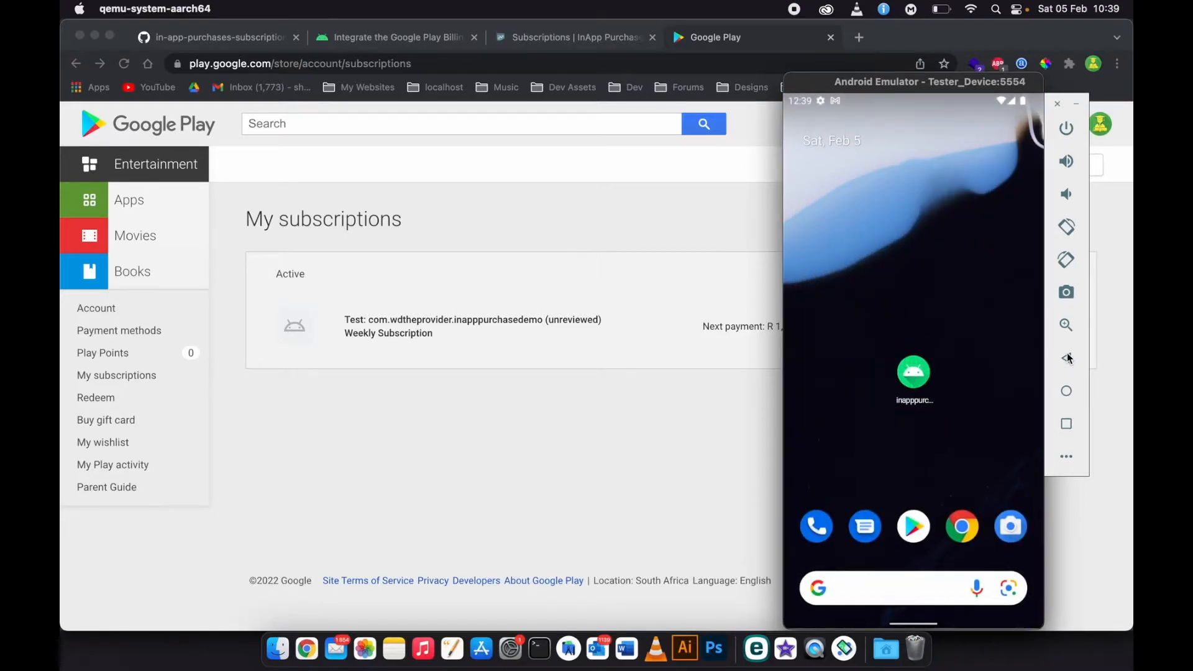
pyautogui.click(912, 373)
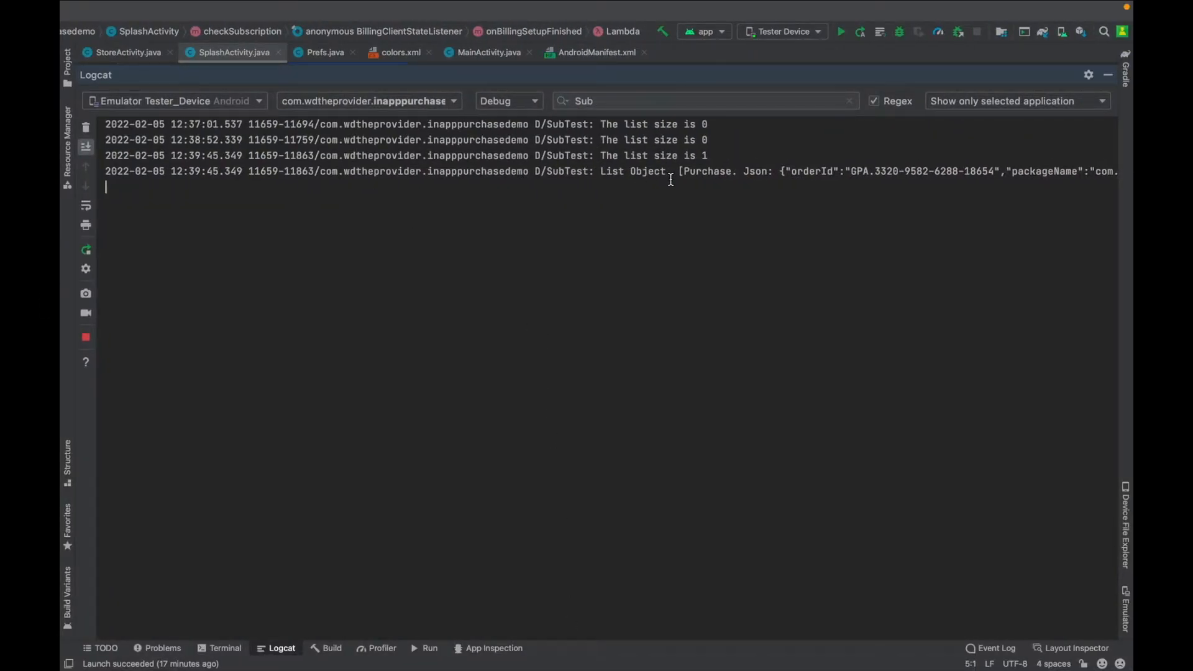
pyautogui.hscroll(3)
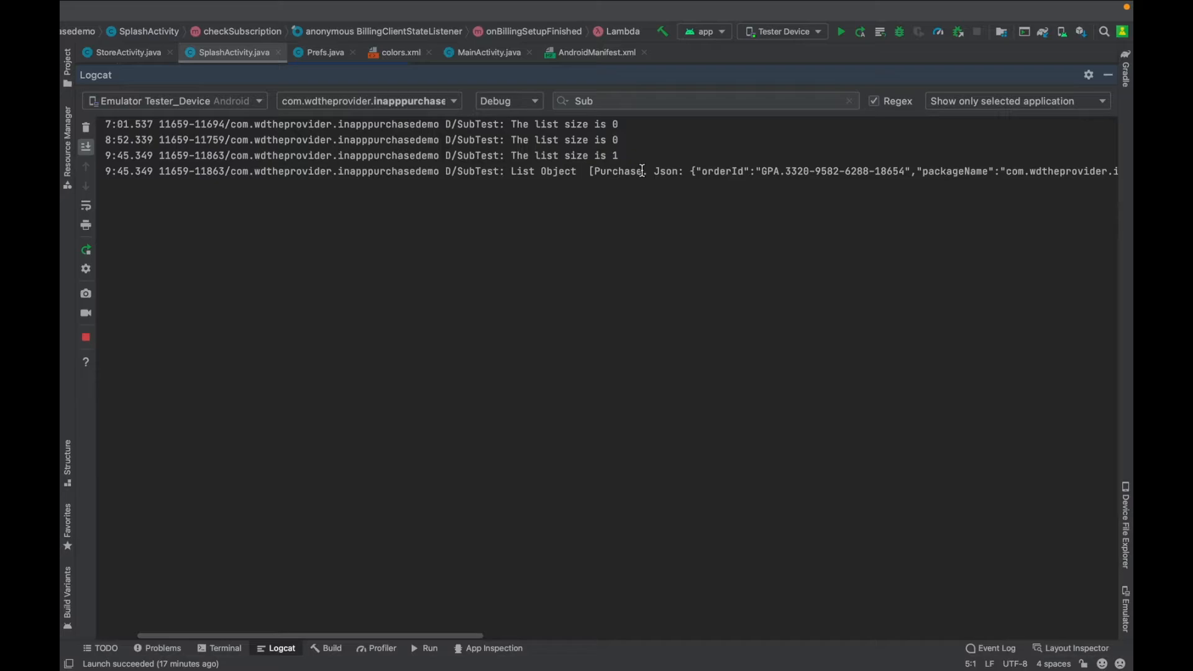
pyautogui.hscroll(3)
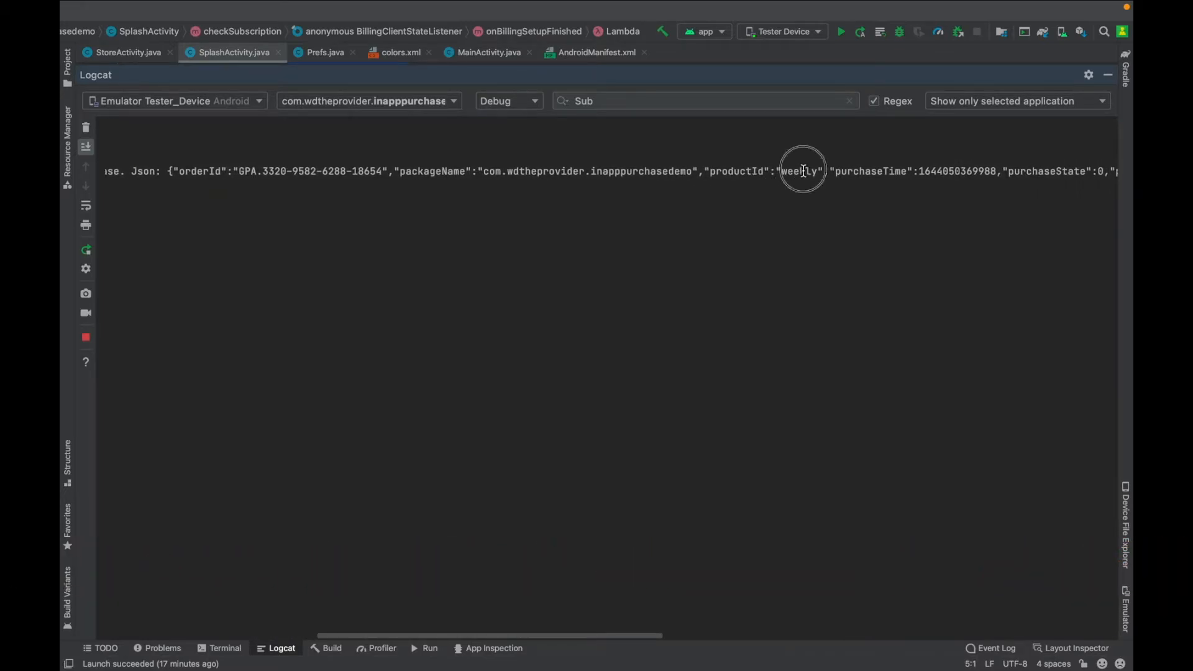
pyautogui.doubleClick(801, 170)
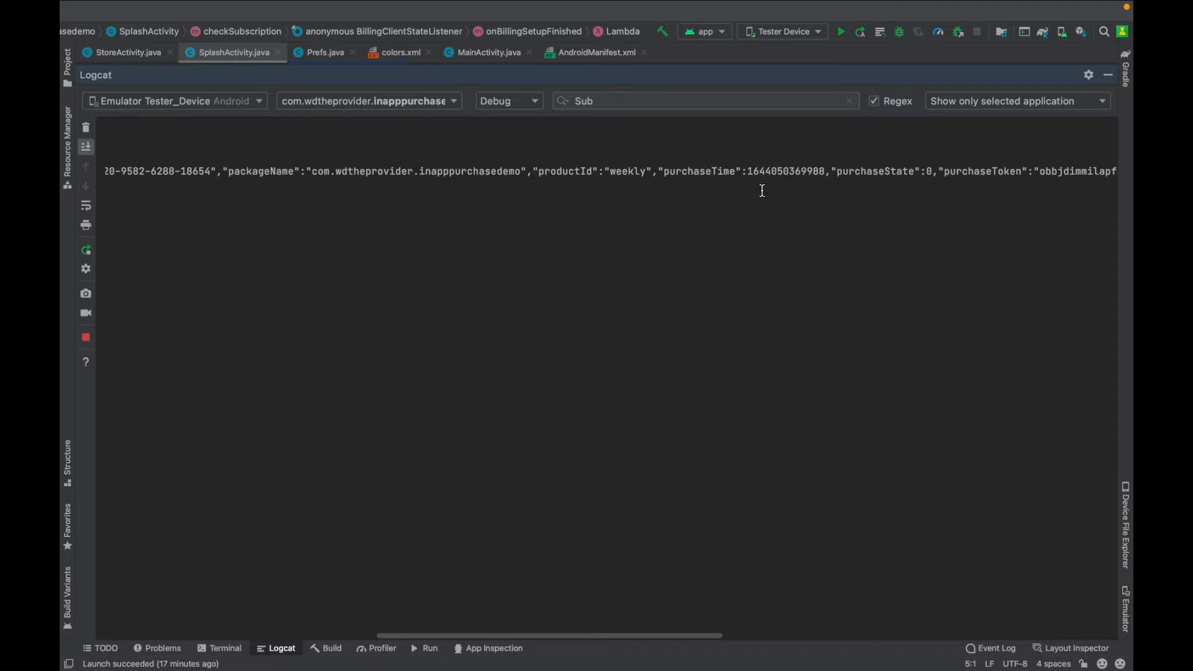
pyautogui.hscroll(3)
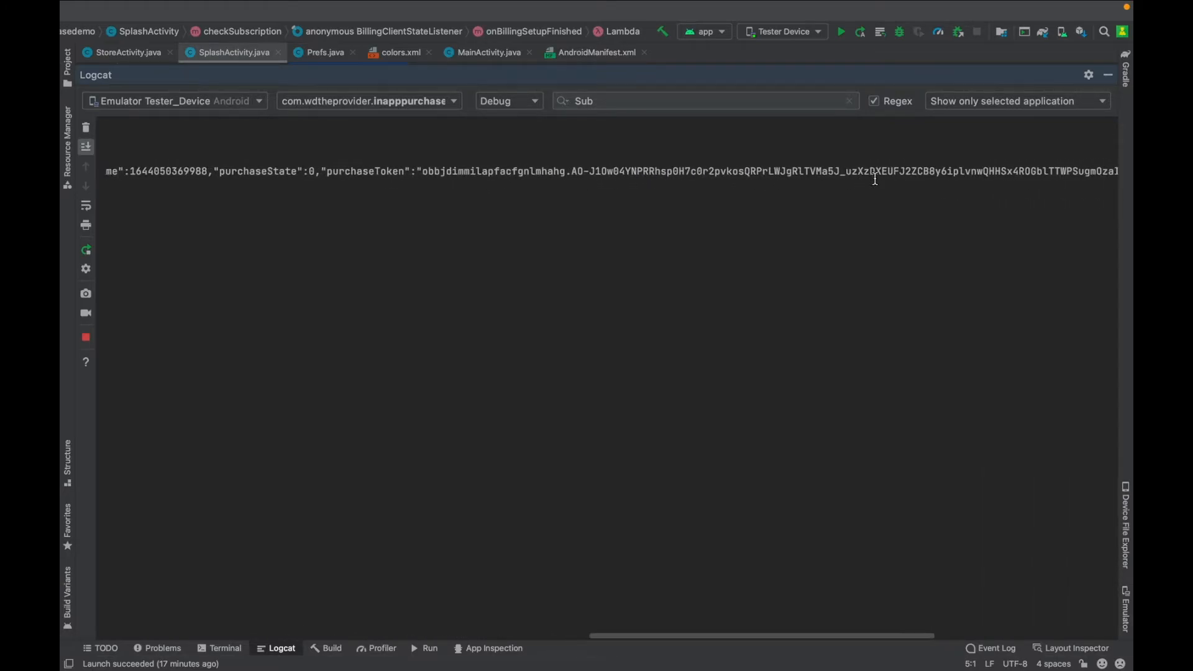
pyautogui.hscroll(3)
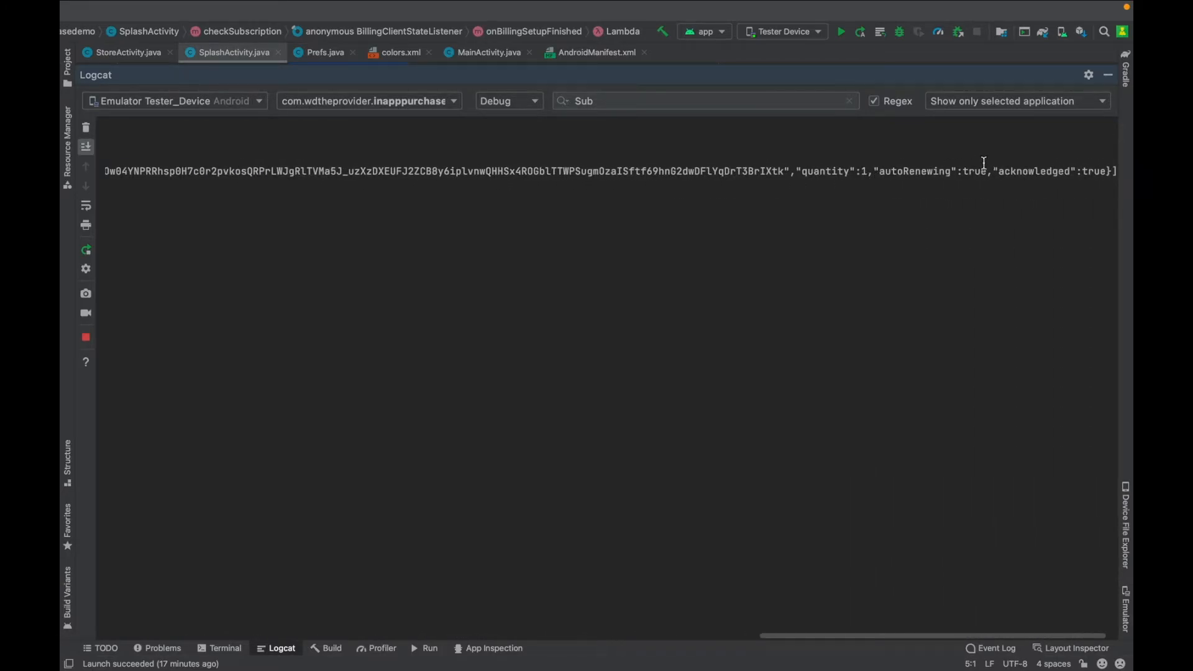
pyautogui.doubleClick(932, 170)
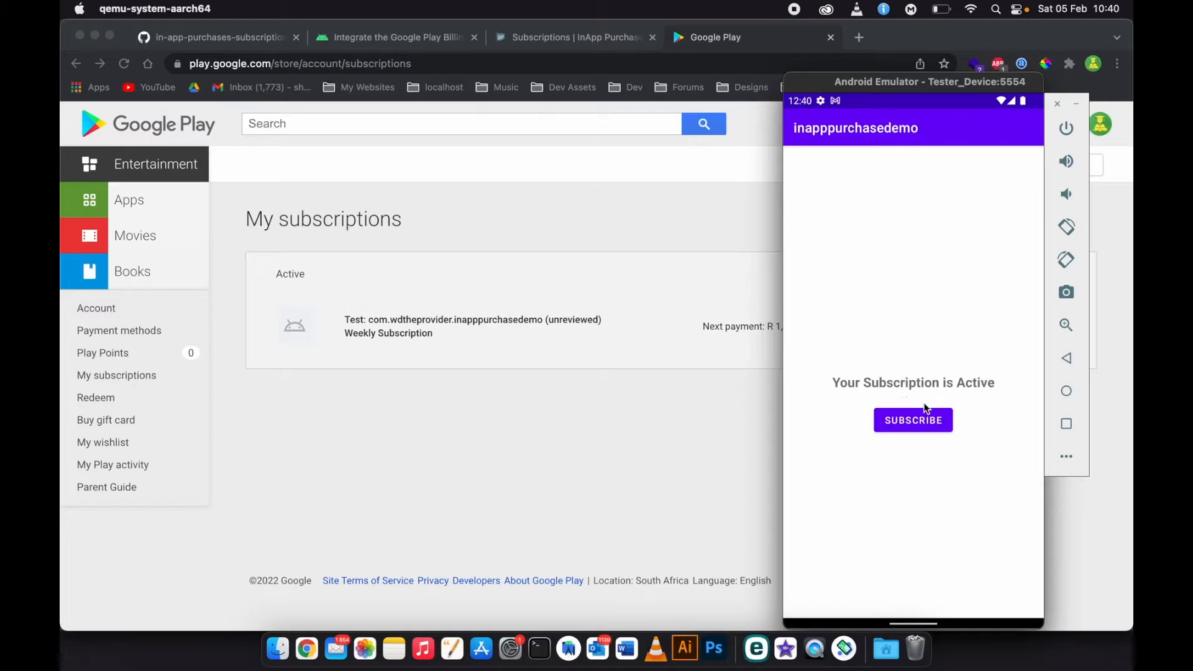
pyautogui.moveTo(1067, 368)
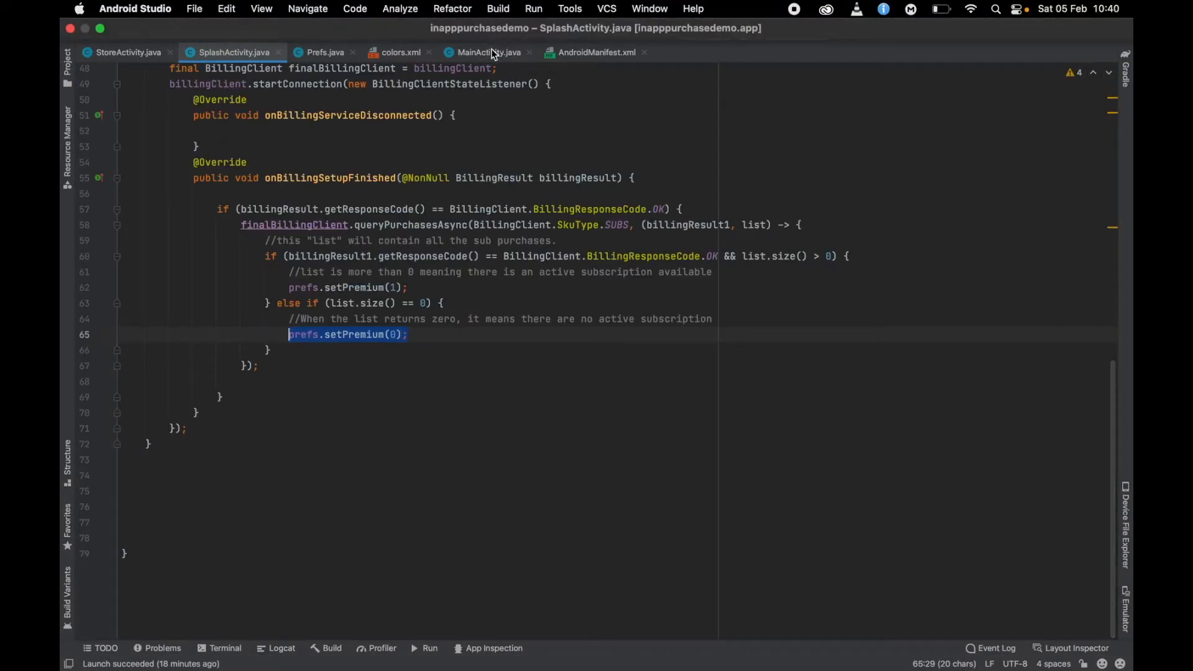
# Step: Review the prefs.getPremium() if/else in MainActivity.java that sets the active or no-subscription text
pyautogui.click(489, 52)
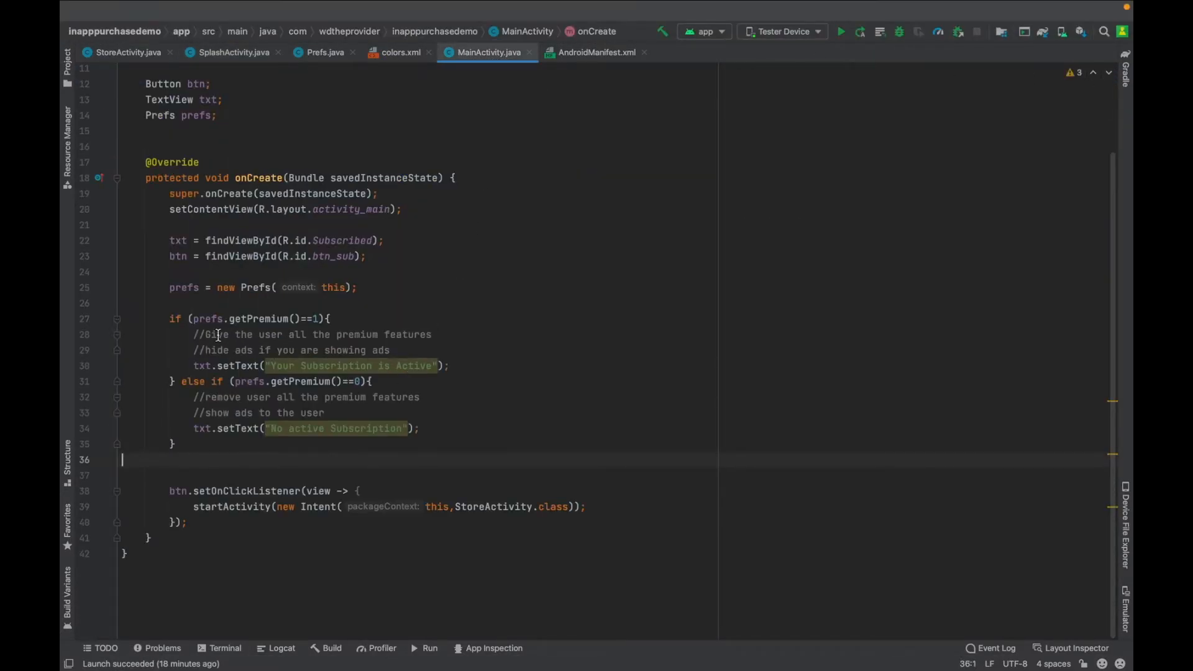
pyautogui.click(331, 318)
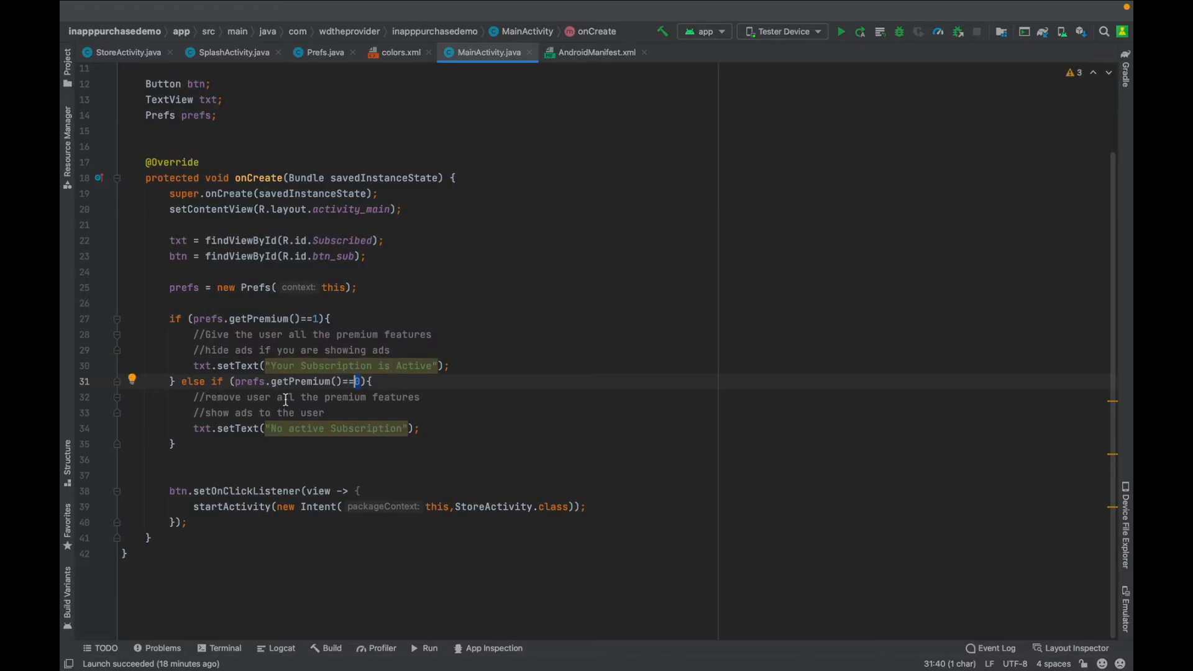
pyautogui.moveTo(384, 404)
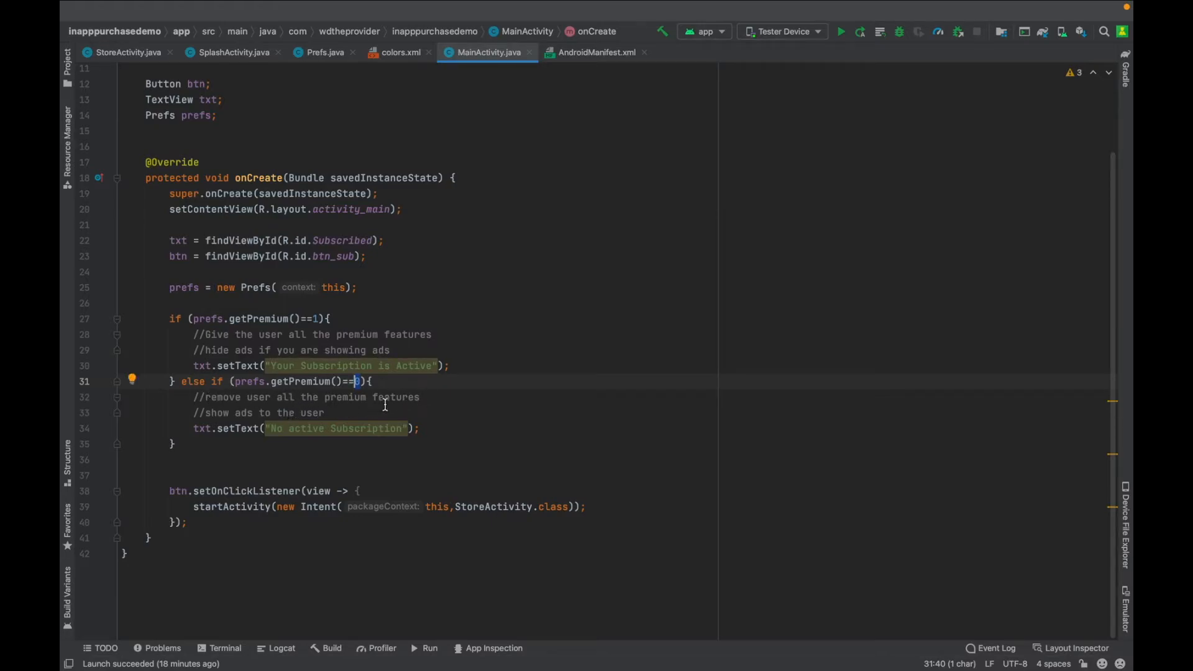
pyautogui.moveTo(330, 416)
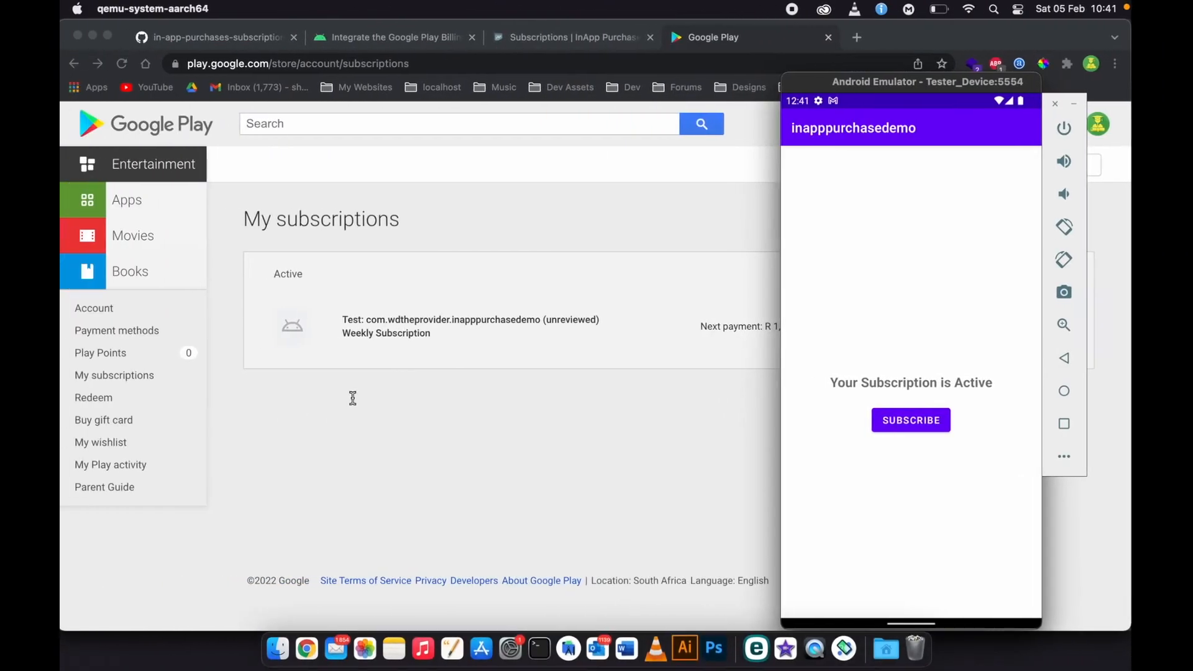
# Step: Cancel the weekly inapppurchasedemo test subscription via Manage, declining to give a reason, and dismiss the confirmation
pyautogui.click(1054, 104)
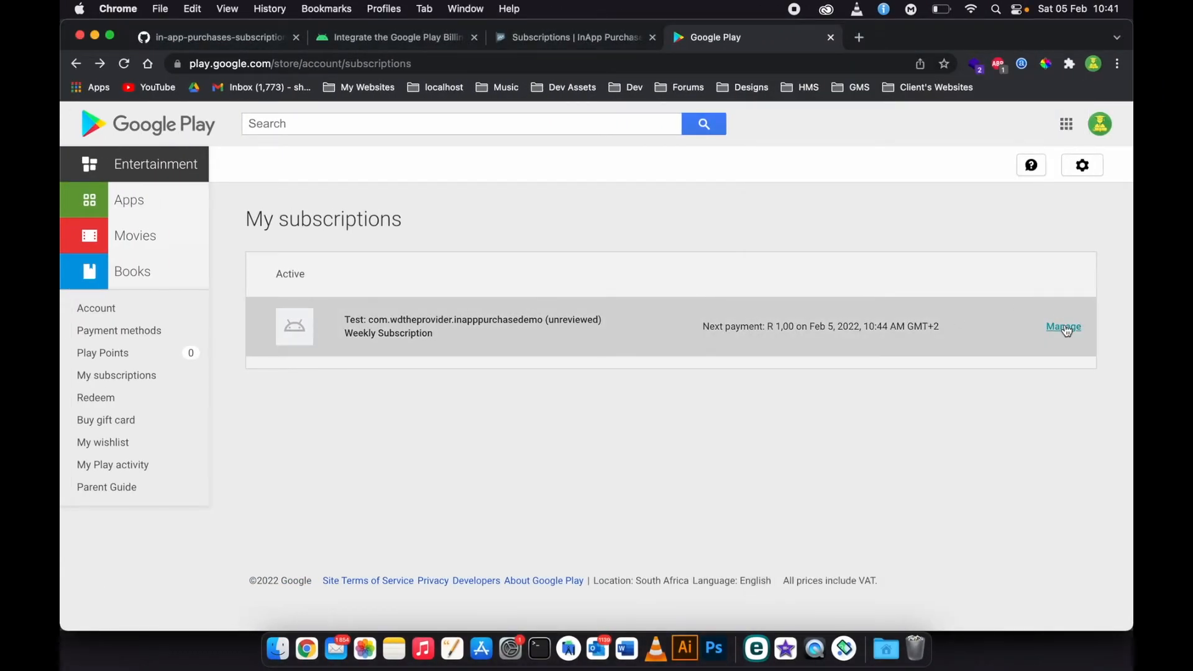
pyautogui.click(1064, 326)
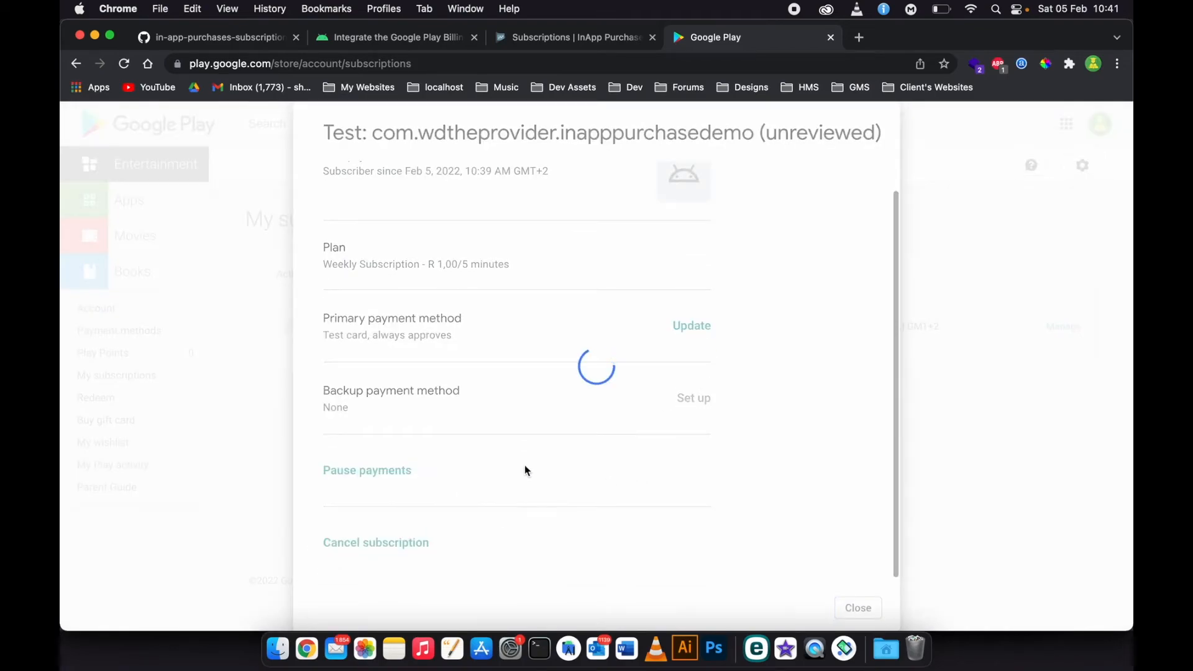
pyautogui.click(375, 542)
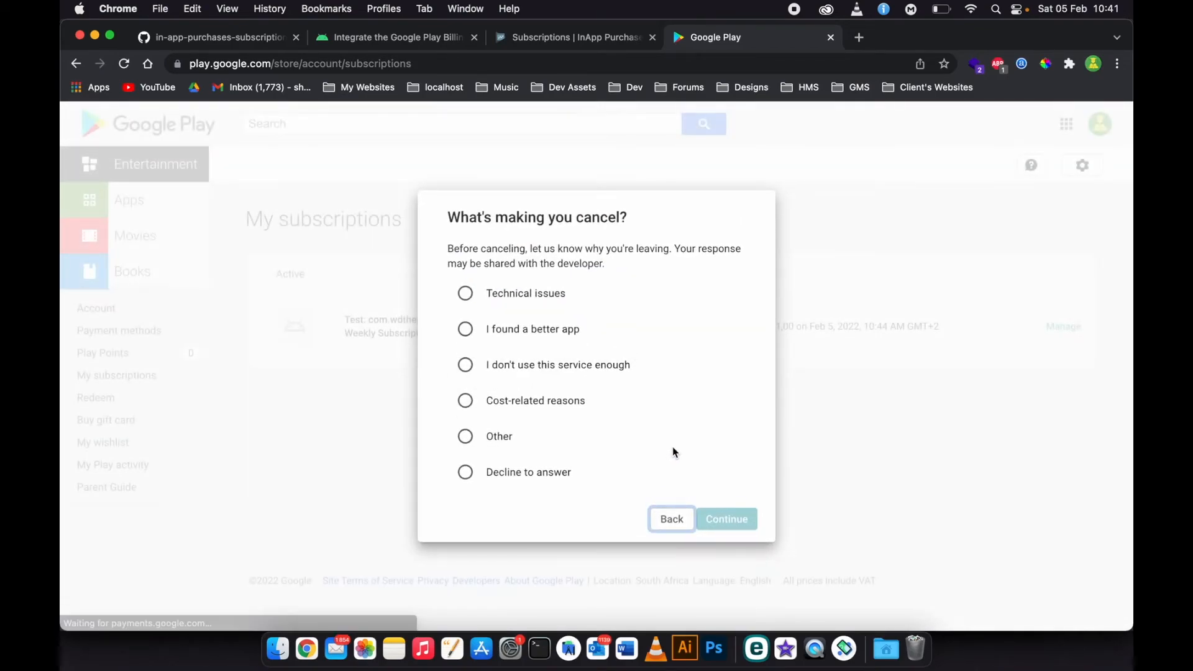
pyautogui.click(725, 518)
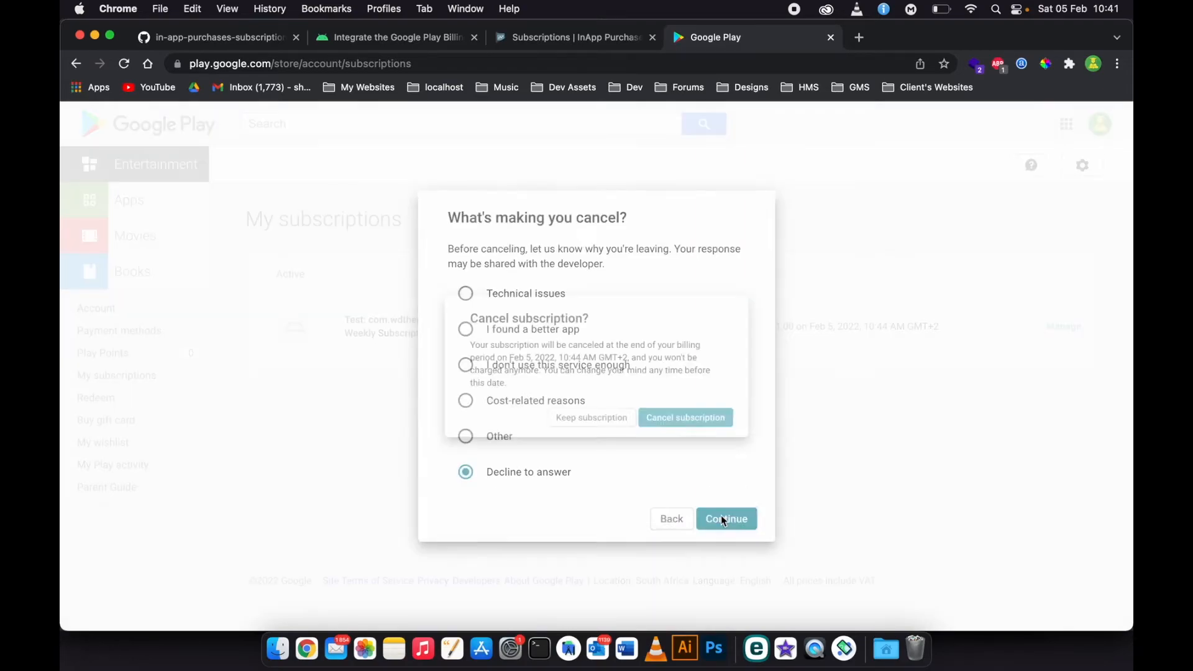
pyautogui.click(725, 518)
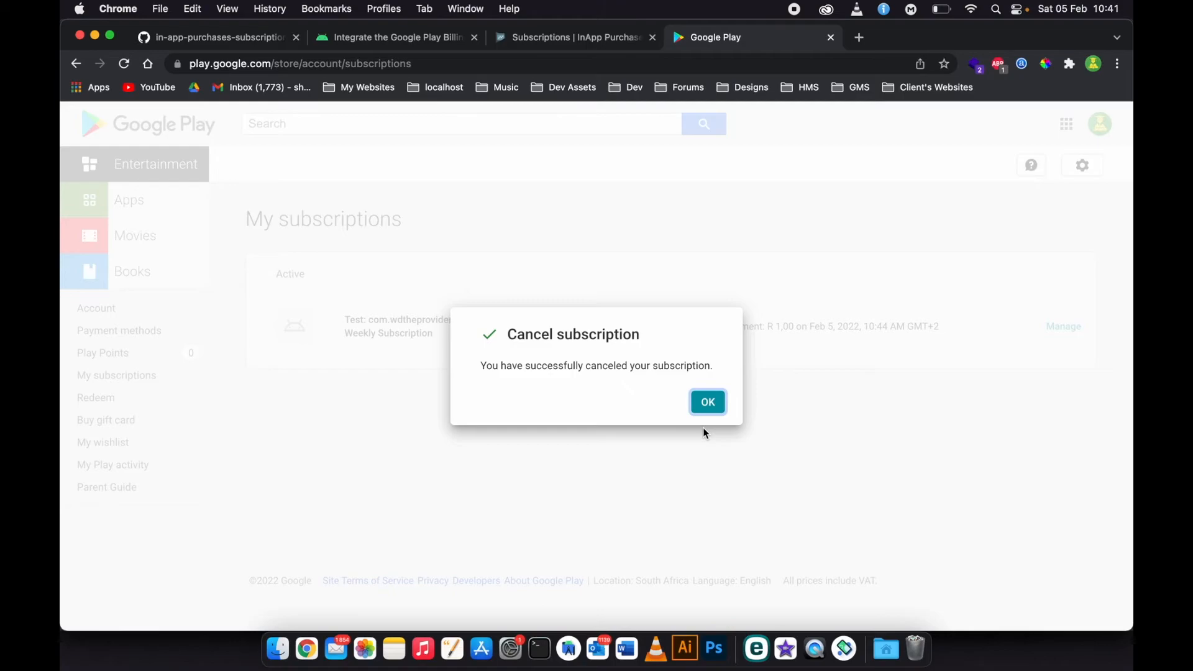
pyautogui.click(707, 402)
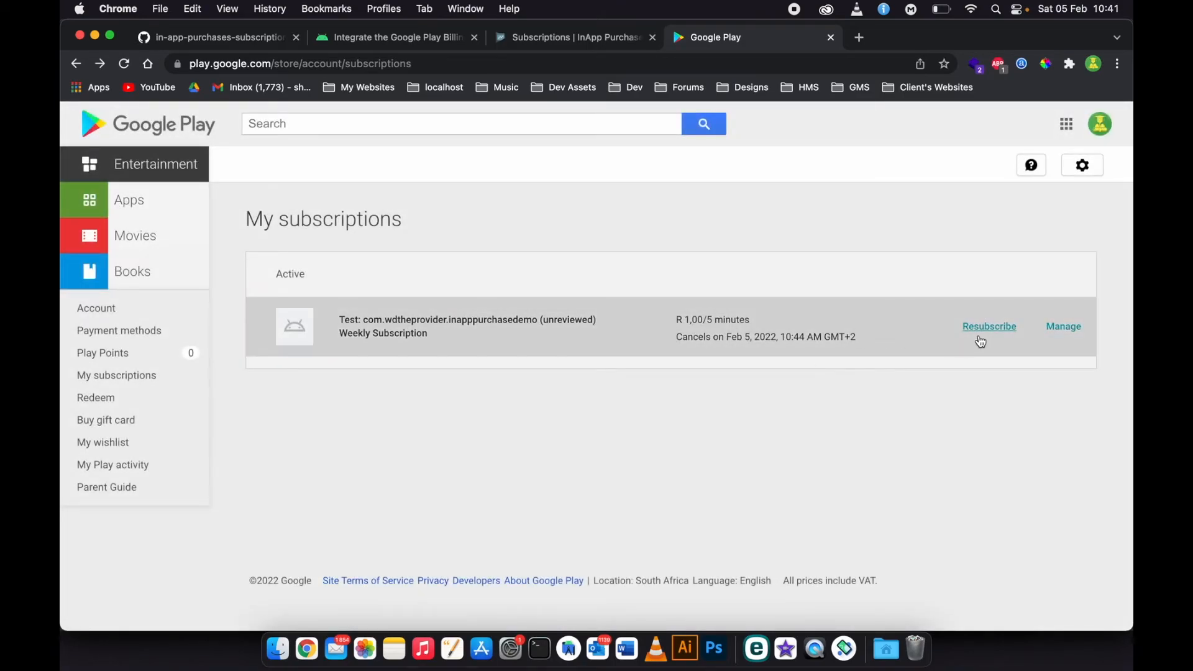
pyautogui.moveTo(664, 384)
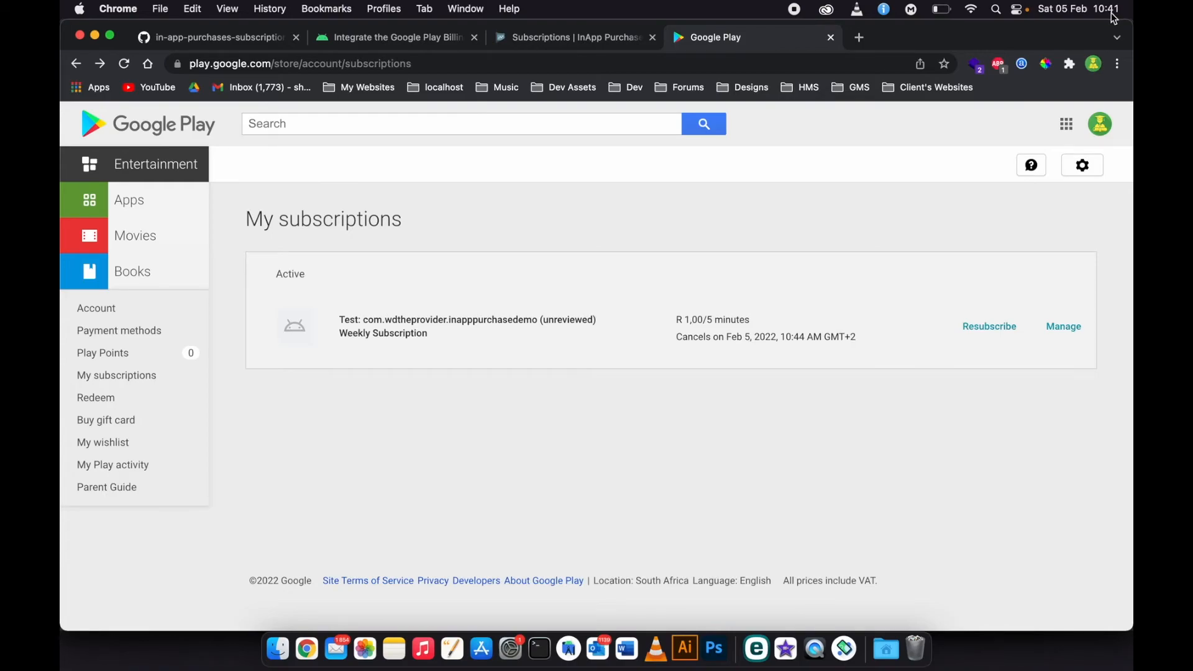
pyautogui.moveTo(440, 104)
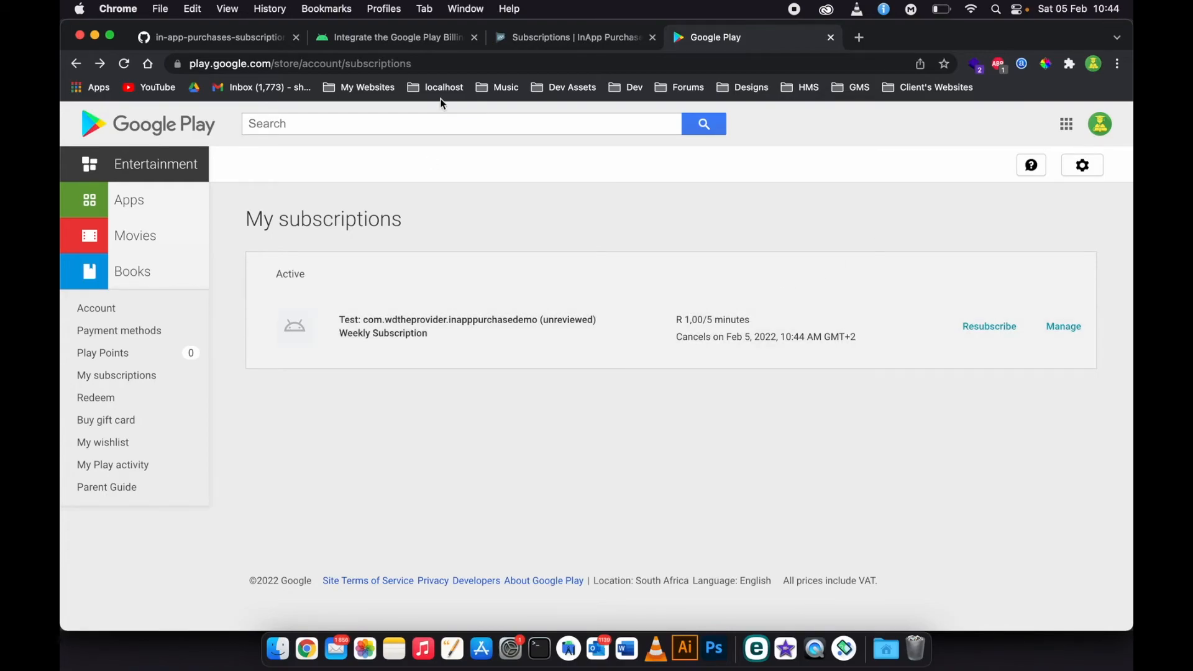
# Step: Reload My subscriptions so the weekly plan shows as expired with none active
pyautogui.click(123, 63)
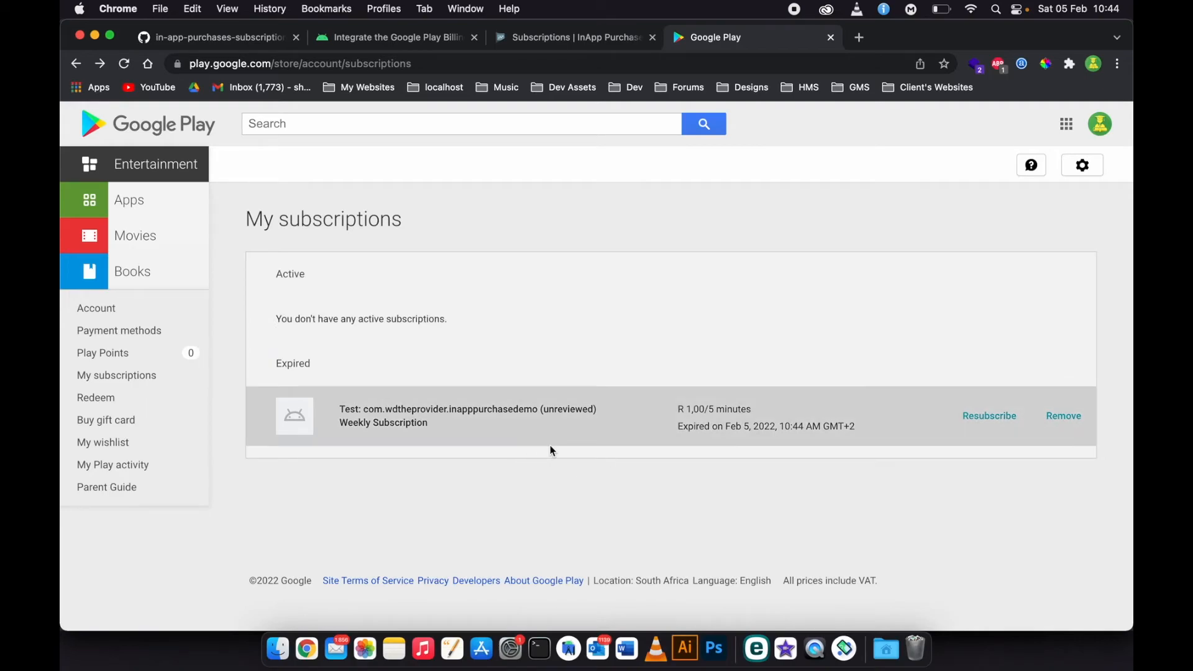
pyautogui.moveTo(311, 375)
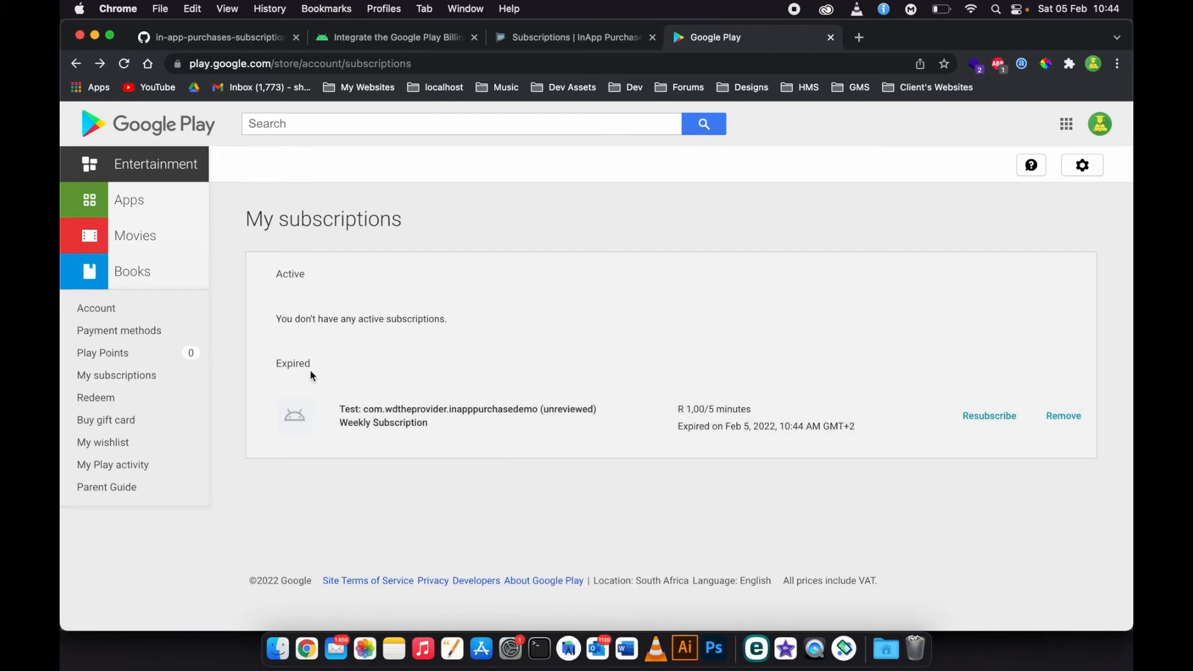
pyautogui.moveTo(843, 648)
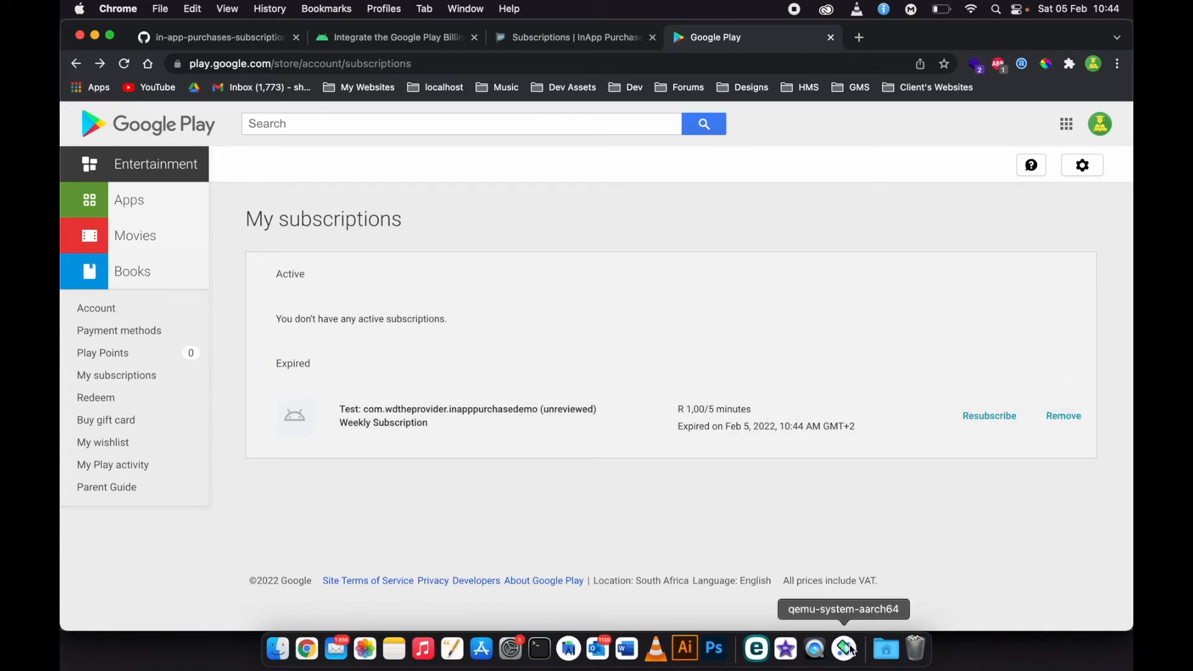
# Step: Bring the emulator forward; the demo app now reports No active Subscription
pyautogui.click(844, 648)
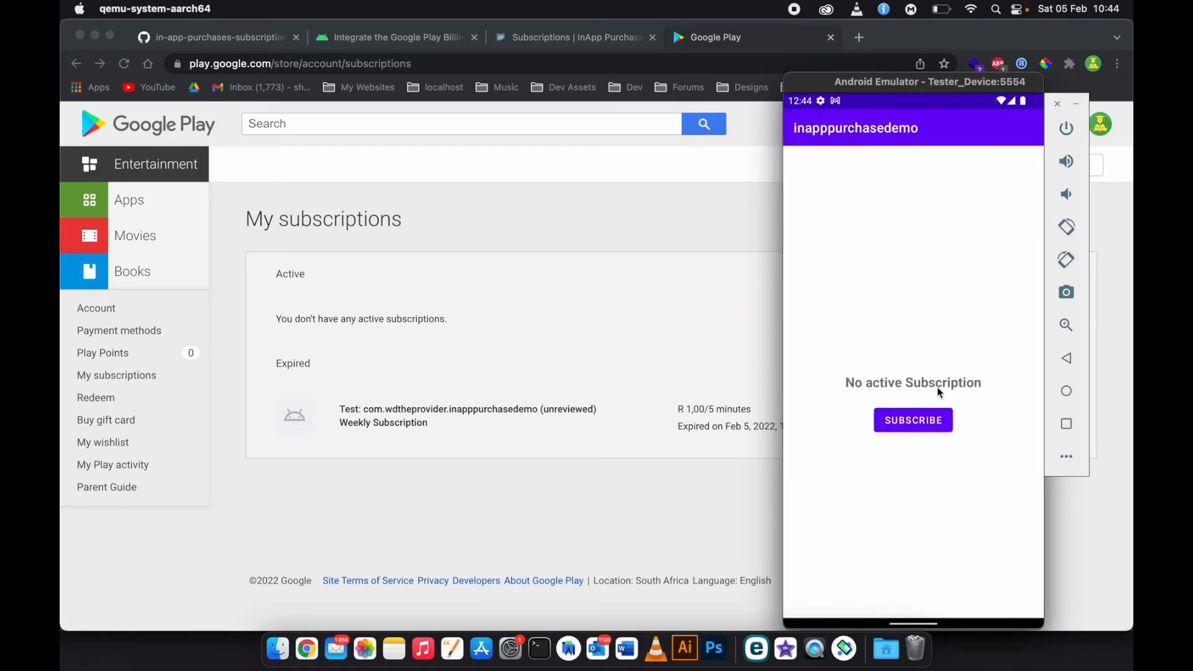
pyautogui.moveTo(852, 387)
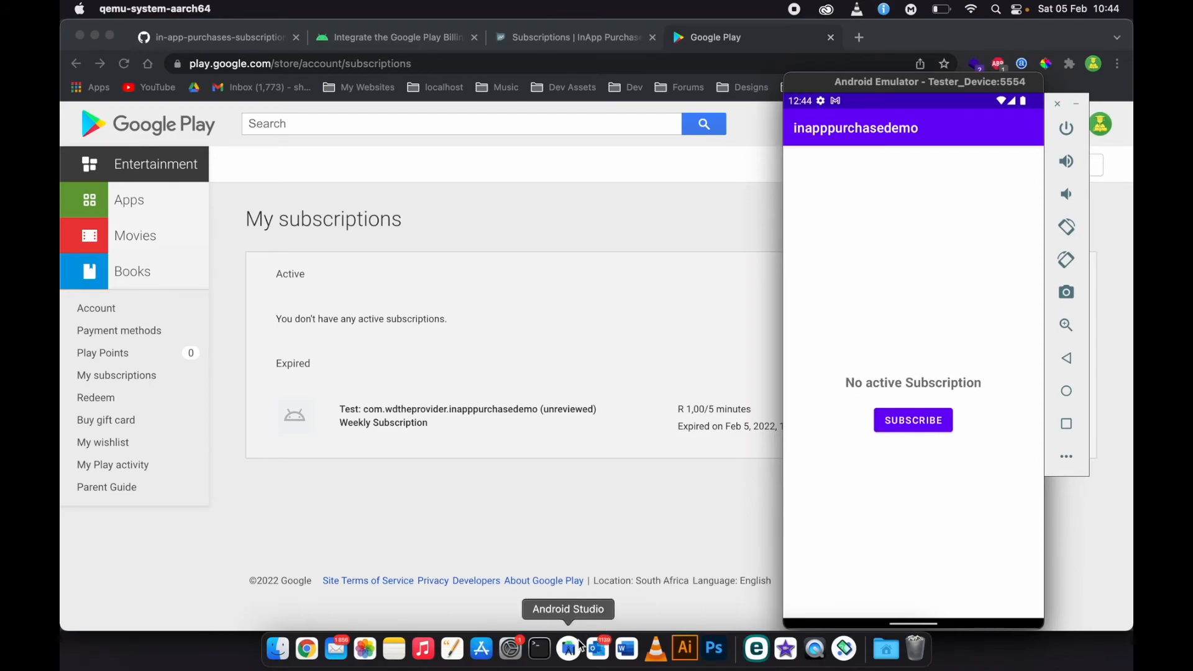
# Step: Check Logcat showing purchase list size 0, then return to MainActivity code
pyautogui.click(568, 649)
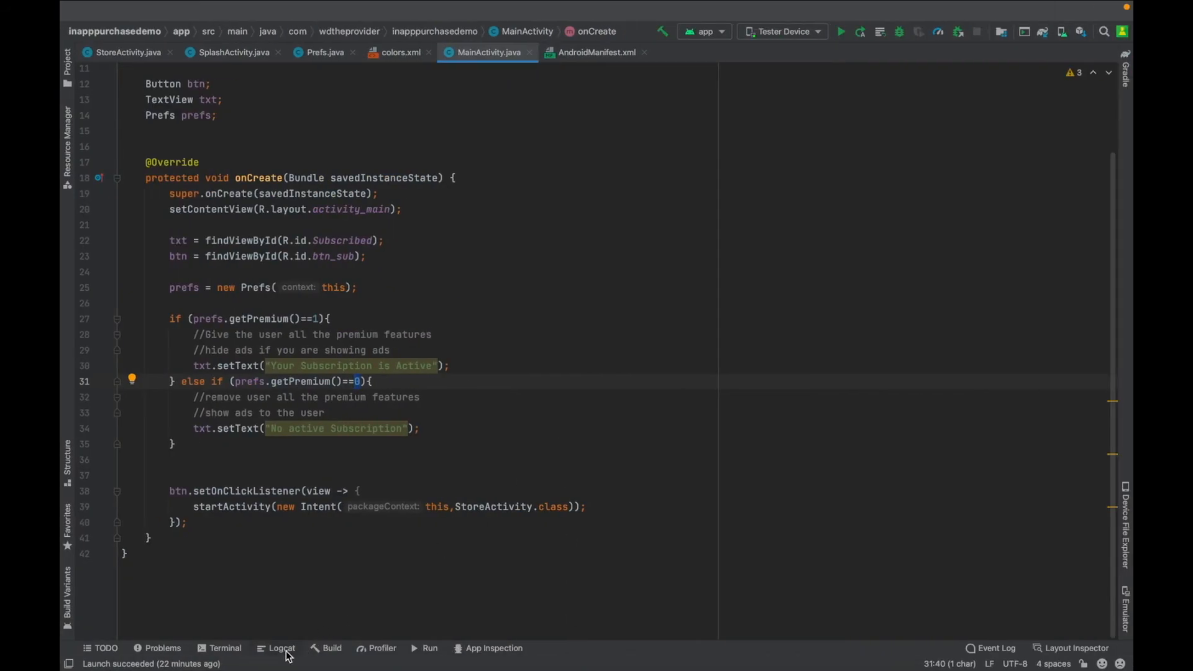
pyautogui.click(282, 648)
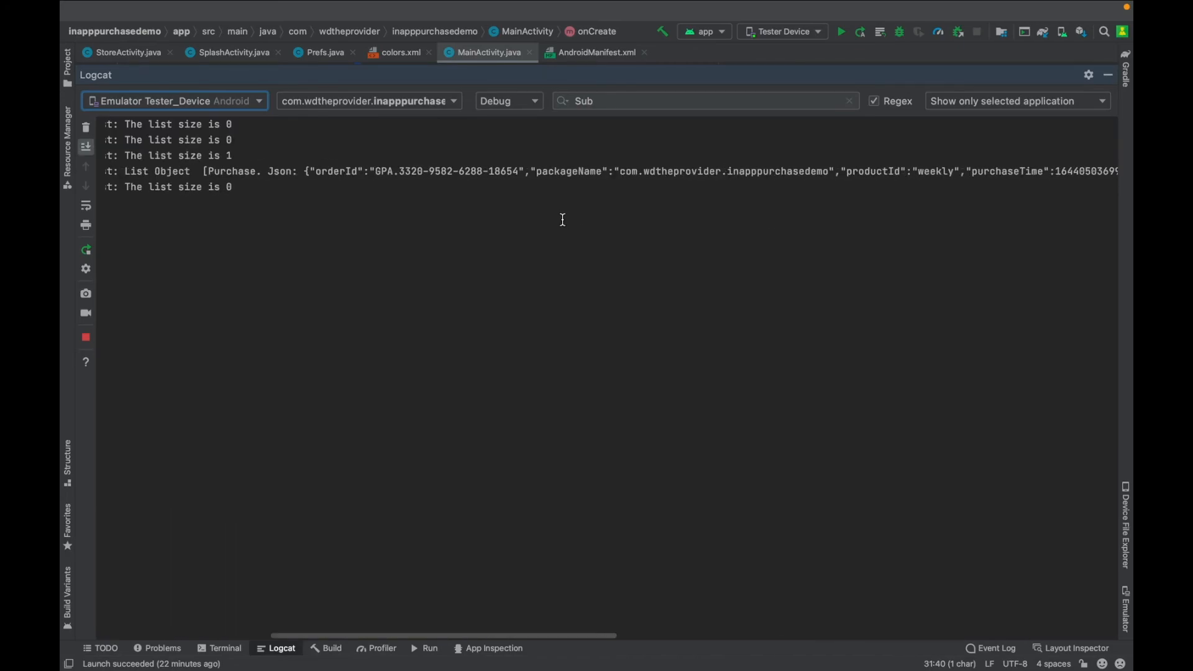
pyautogui.doubleClick(606, 186)
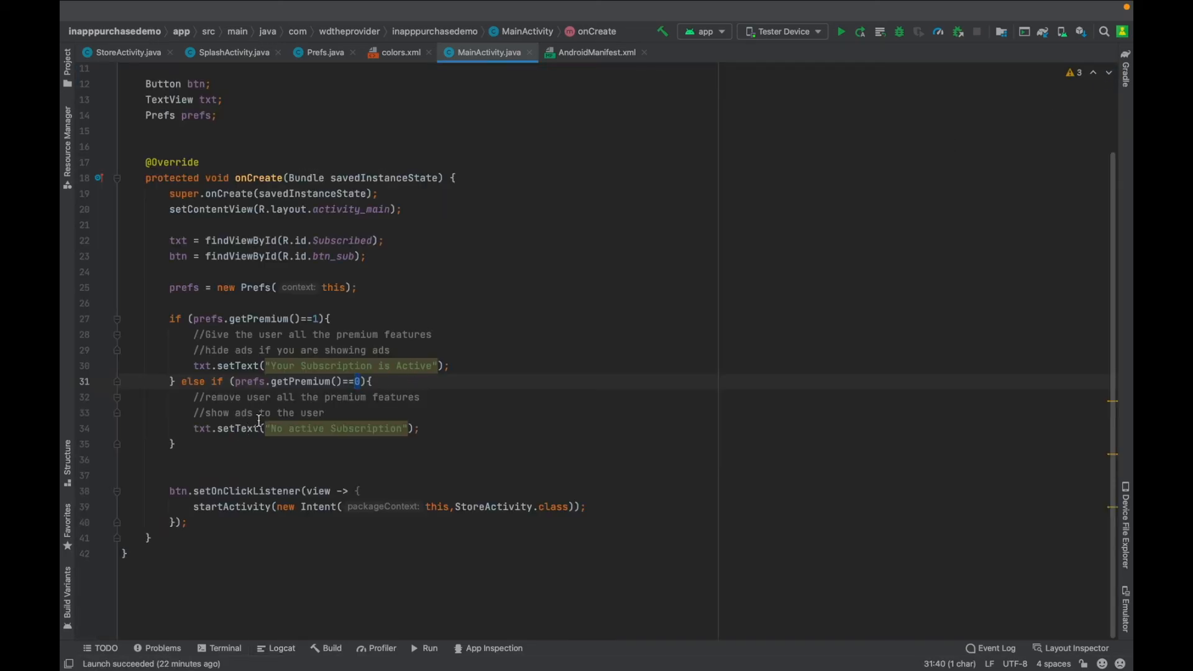
pyautogui.moveTo(246, 386)
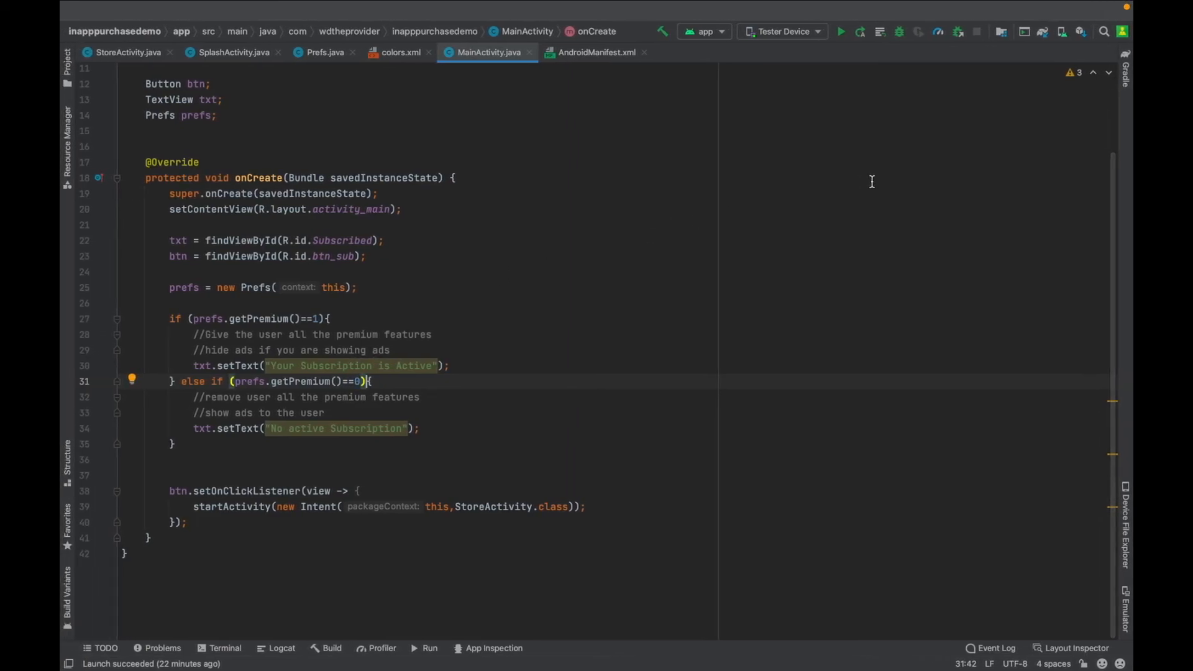
pyautogui.moveTo(597, 156)
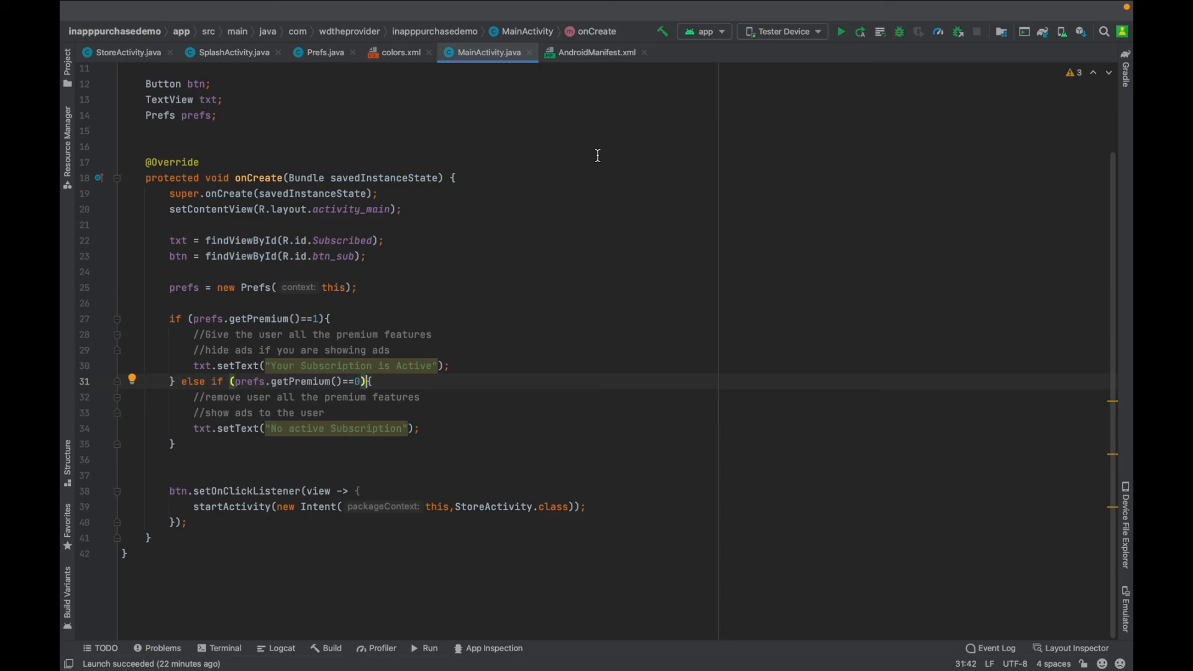
pyautogui.moveTo(499, 257)
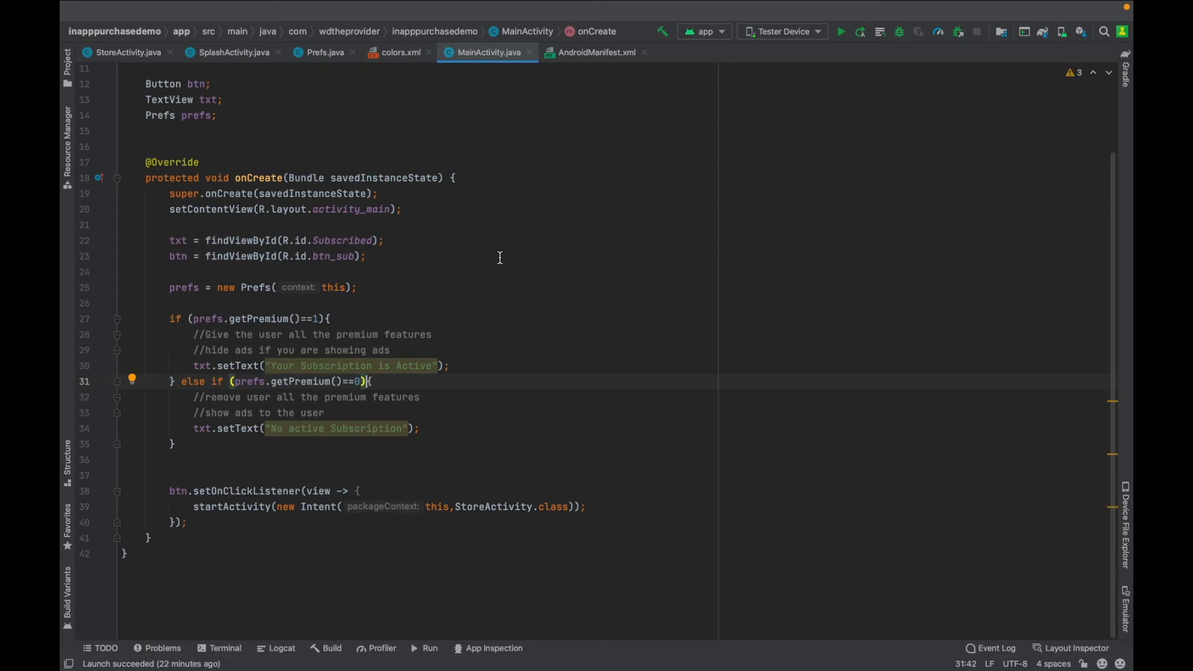